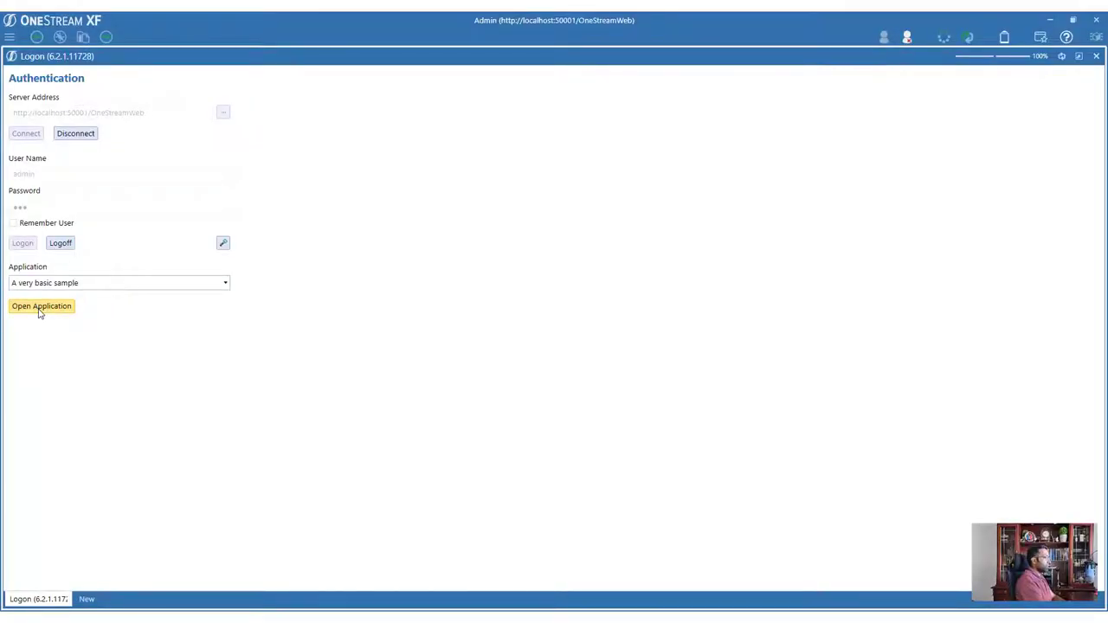
Open the sample application and start a new Task Scheduler task under the Metadata Automation (MMM) sequence
{"action": "left_click", "coordinate": [41, 306]}
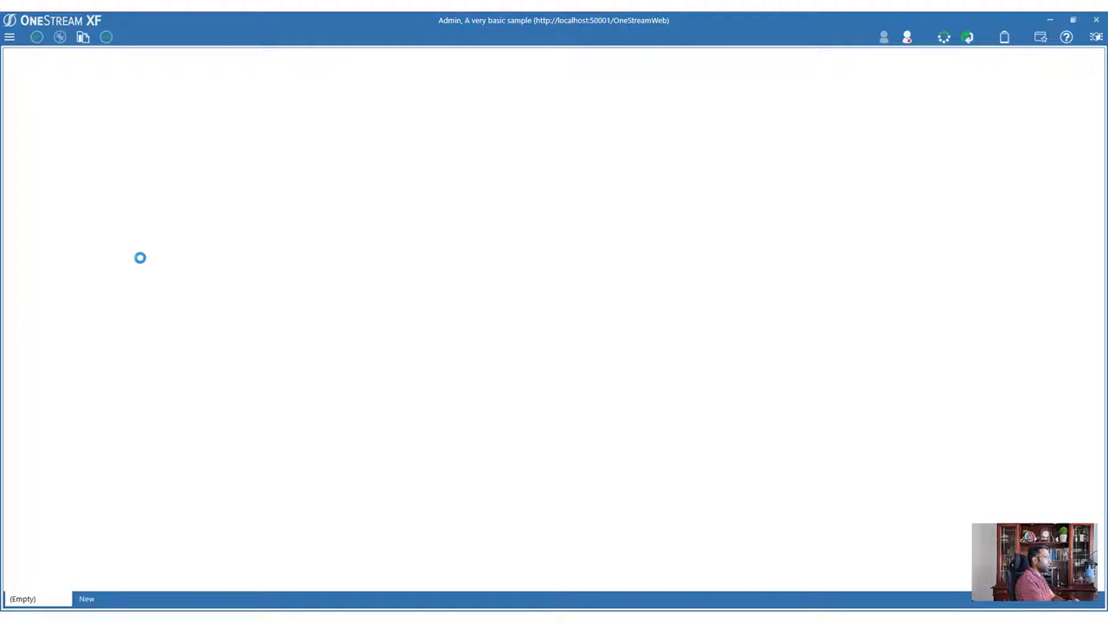
{"action": "mouse_move", "coordinate": [10, 38]}
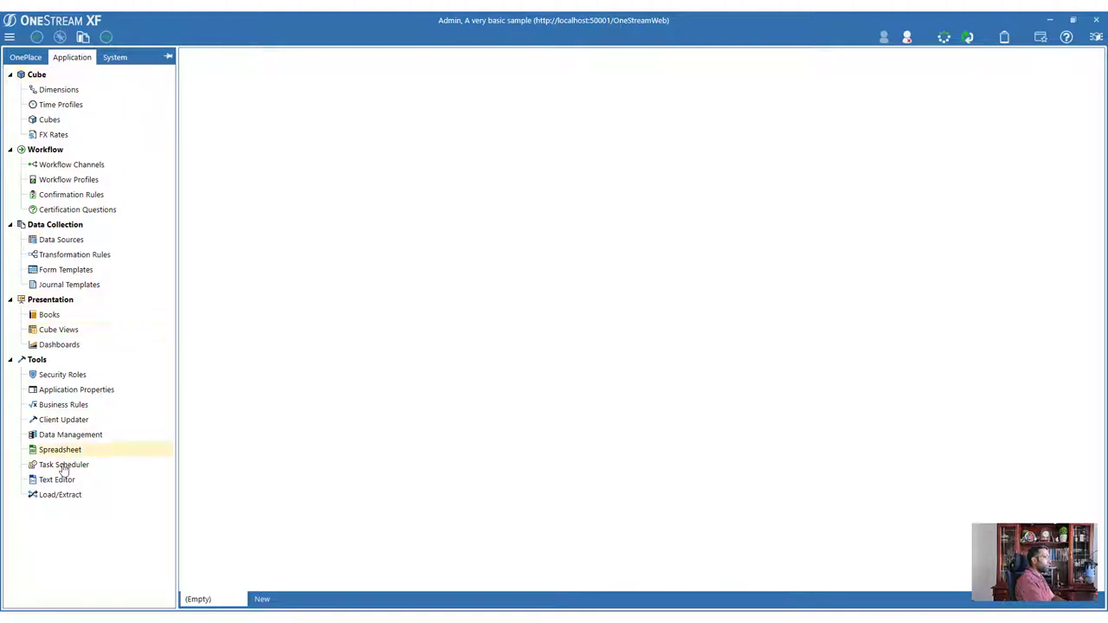
{"action": "left_click", "coordinate": [60, 464]}
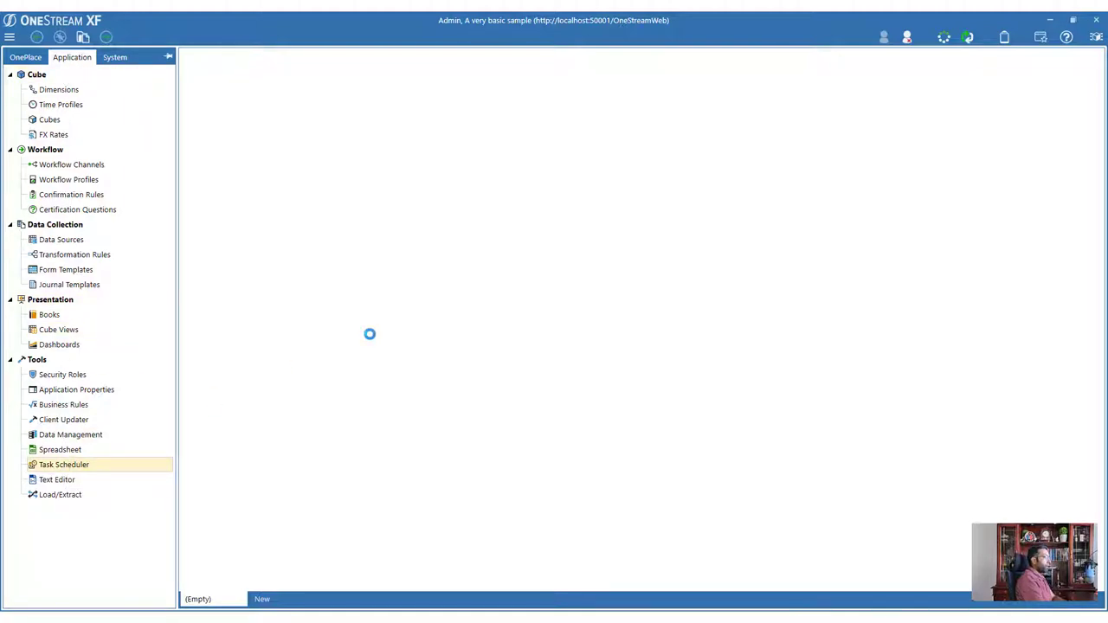
{"action": "left_click", "coordinate": [62, 464]}
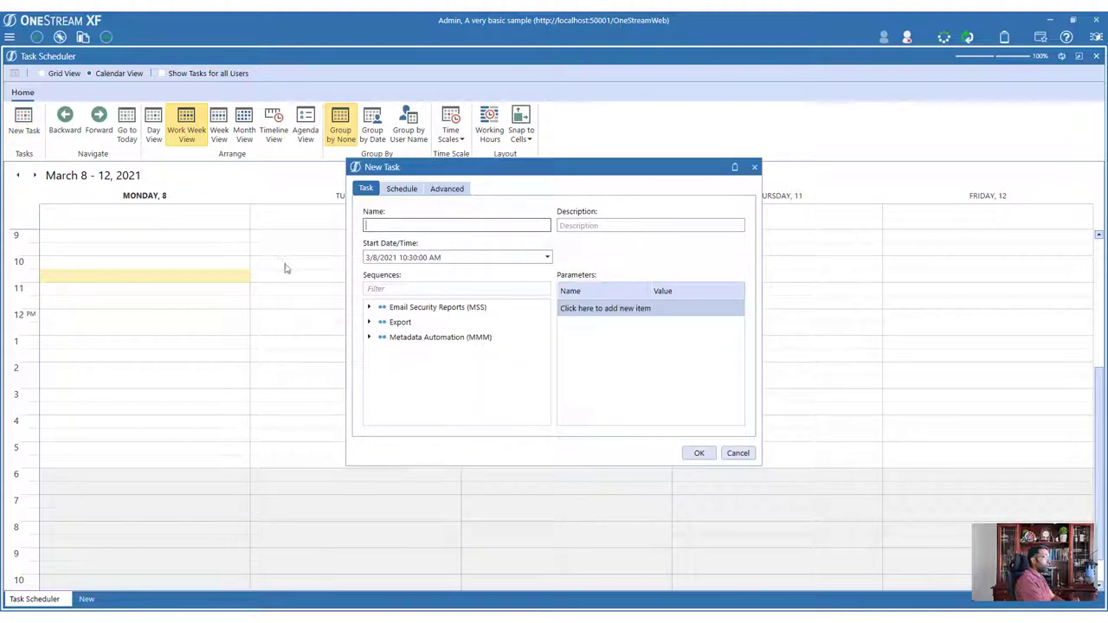
{"action": "left_click", "coordinate": [440, 337]}
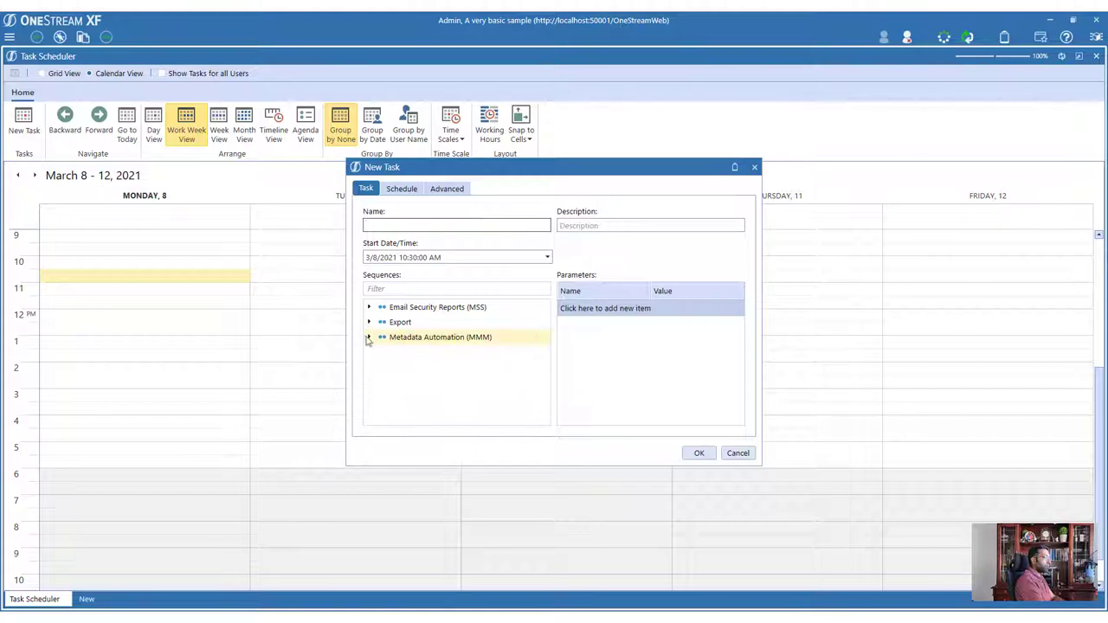
{"action": "left_click", "coordinate": [370, 336]}
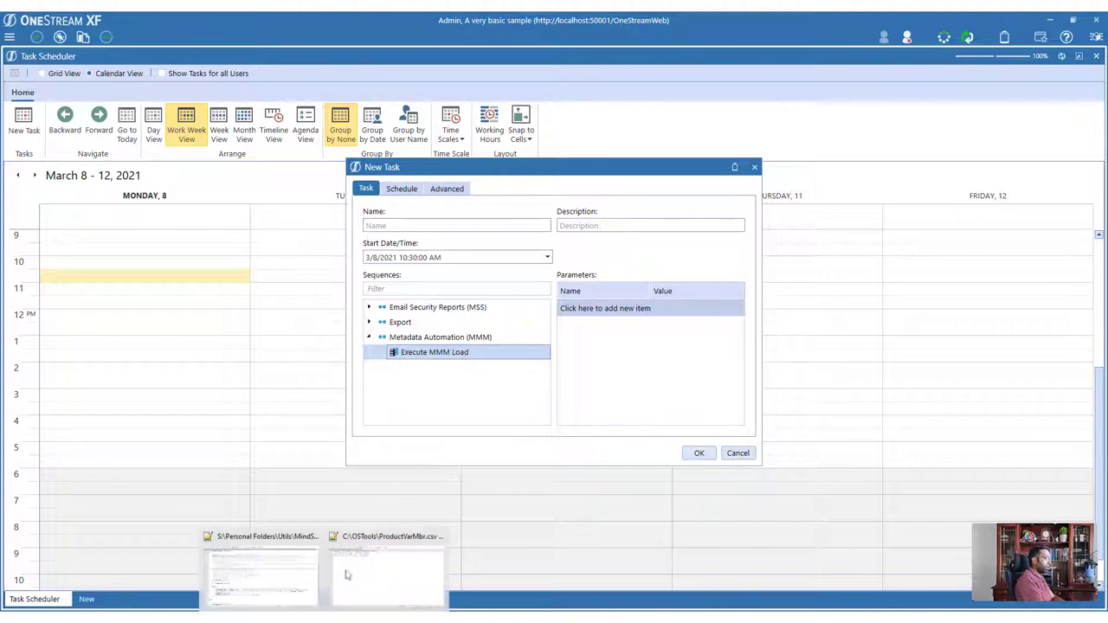
{"action": "left_click", "coordinate": [383, 563]}
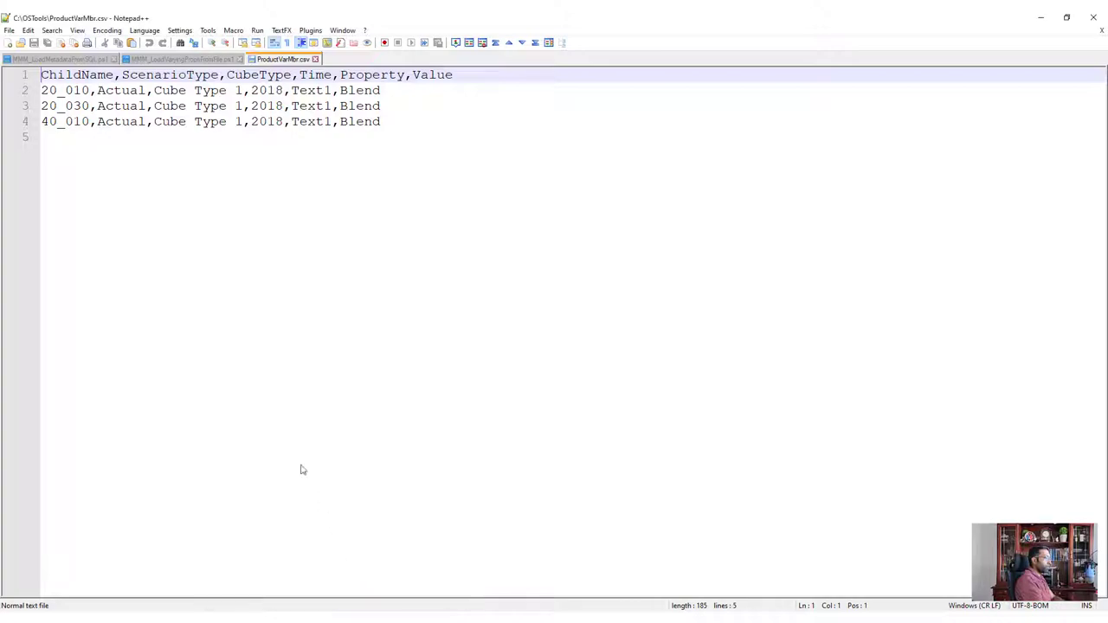
{"action": "left_click", "coordinate": [48, 58]}
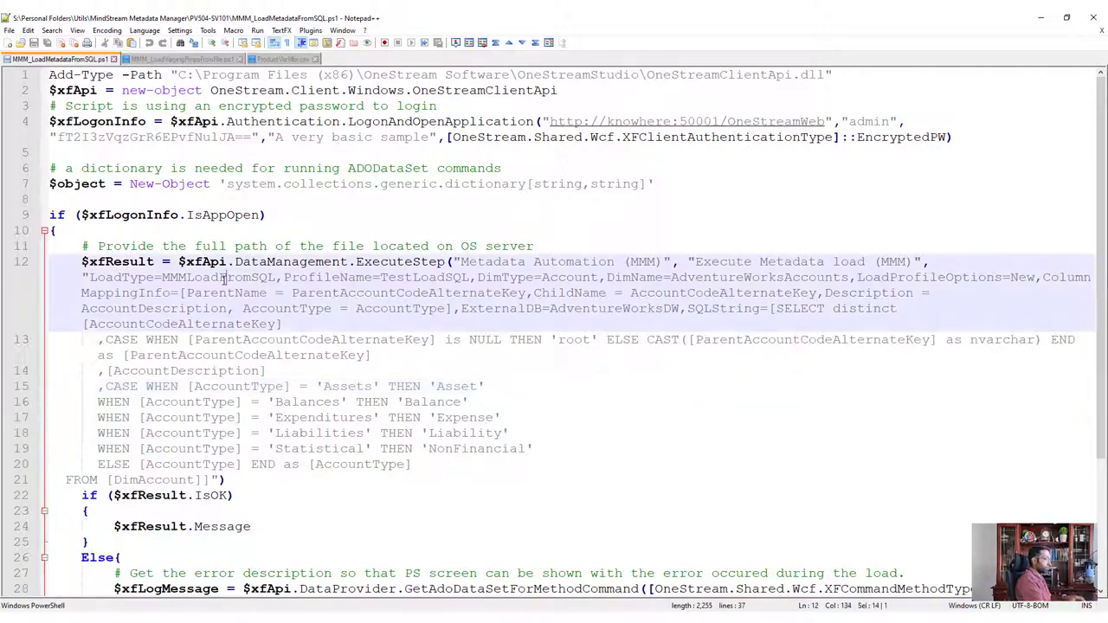
{"action": "double_click", "coordinate": [118, 277]}
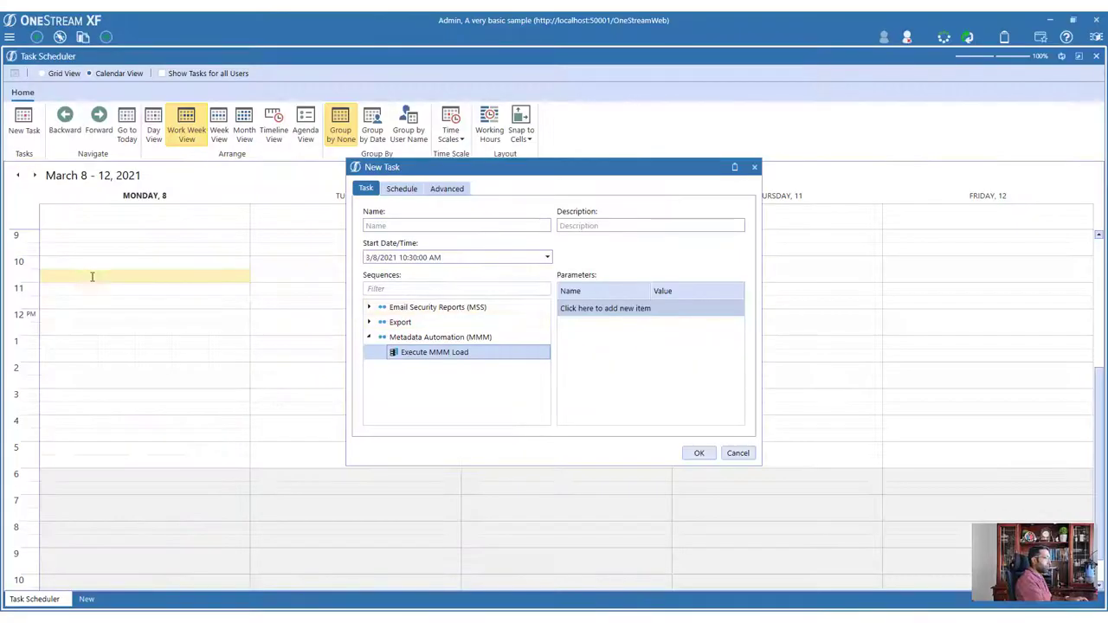
Add the LoadType parameter with value MMMLoadFromSQL and add rows for the next parameters
{"action": "type", "text": "LoadType"}
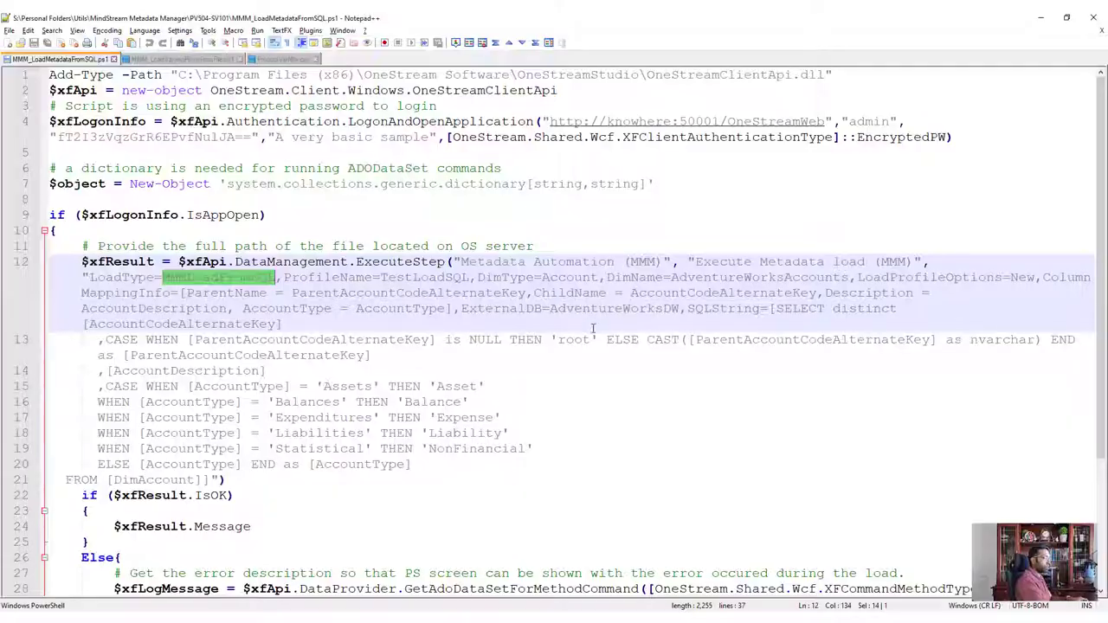
{"action": "double_click", "coordinate": [329, 277]}
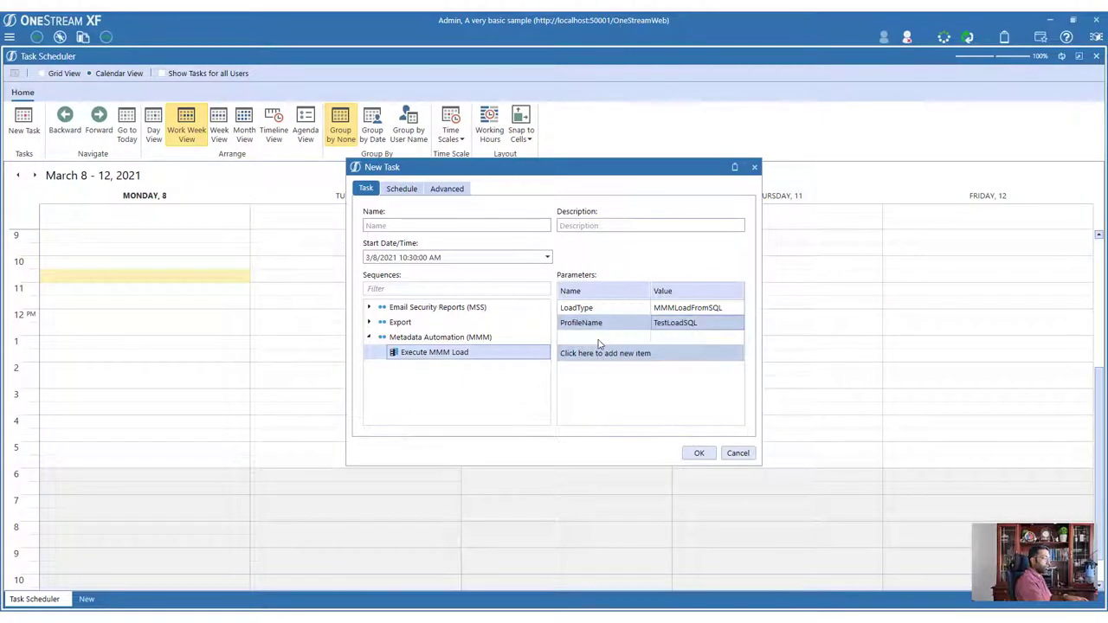
{"action": "left_click", "coordinate": [604, 353]}
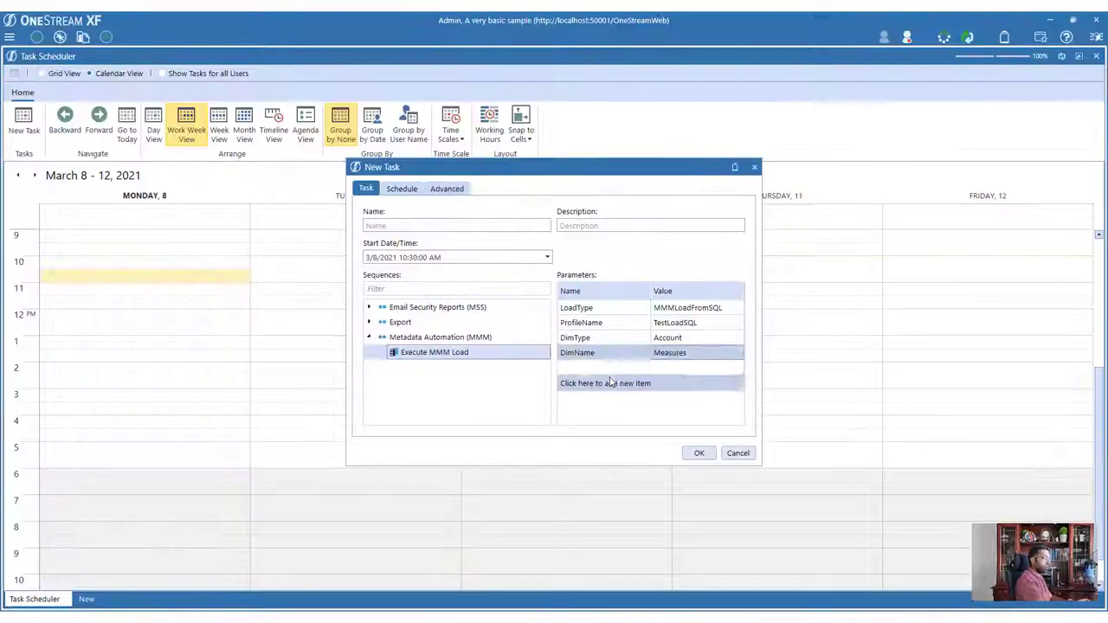
{"action": "left_click", "coordinate": [605, 383]}
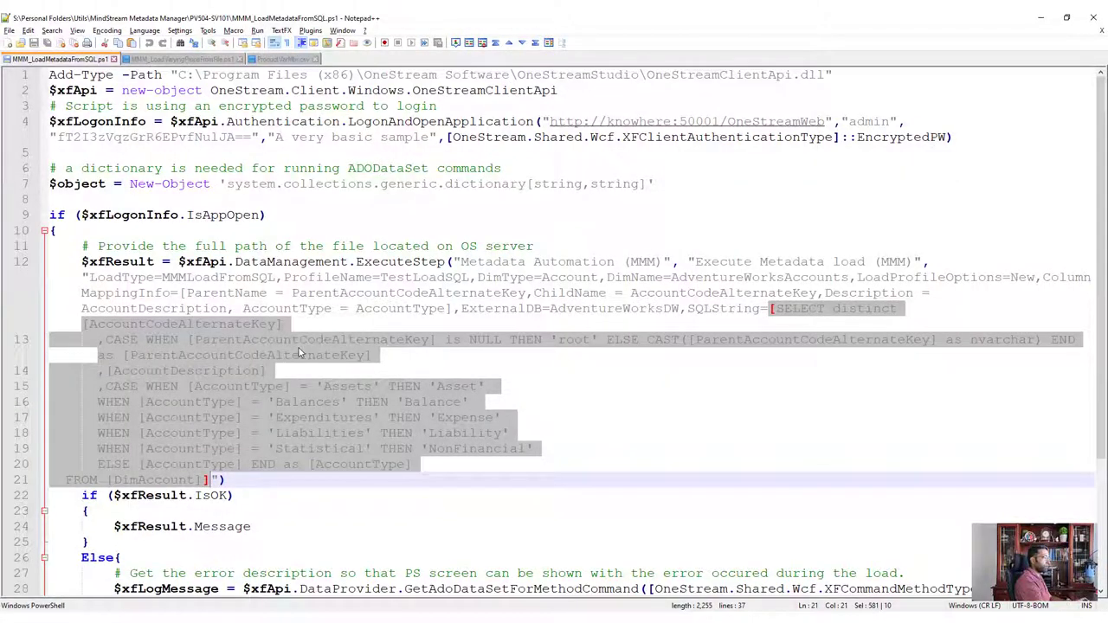
{"action": "mouse_move", "coordinate": [311, 40]}
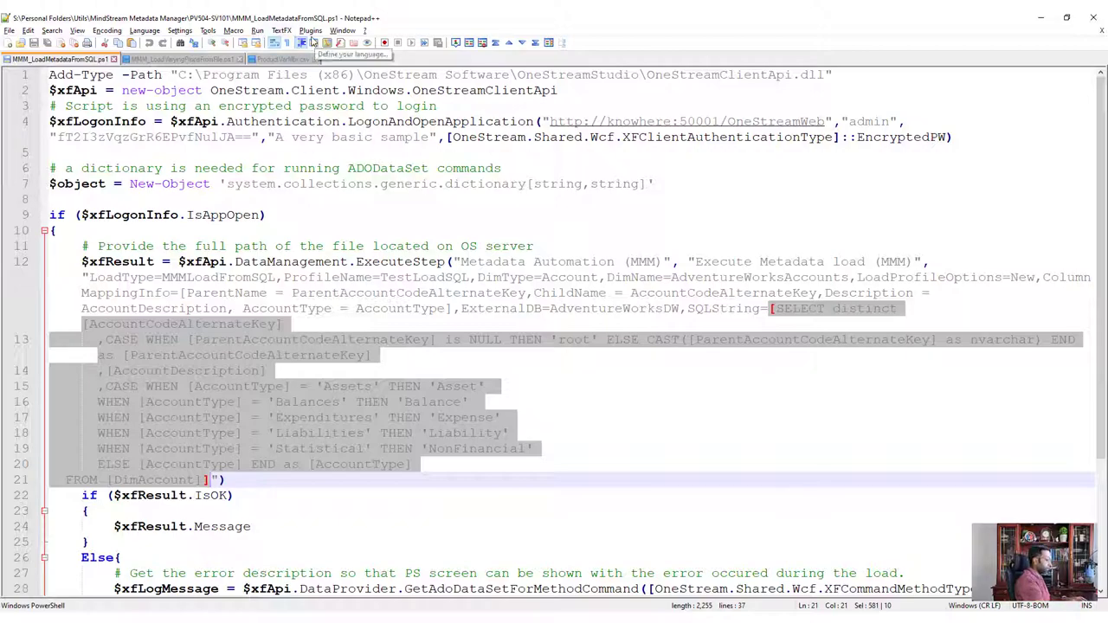
Paste the SQL query into a new document, strip all \r\n line breaks, and copy the single-line result
{"action": "left_click", "coordinate": [338, 58]}
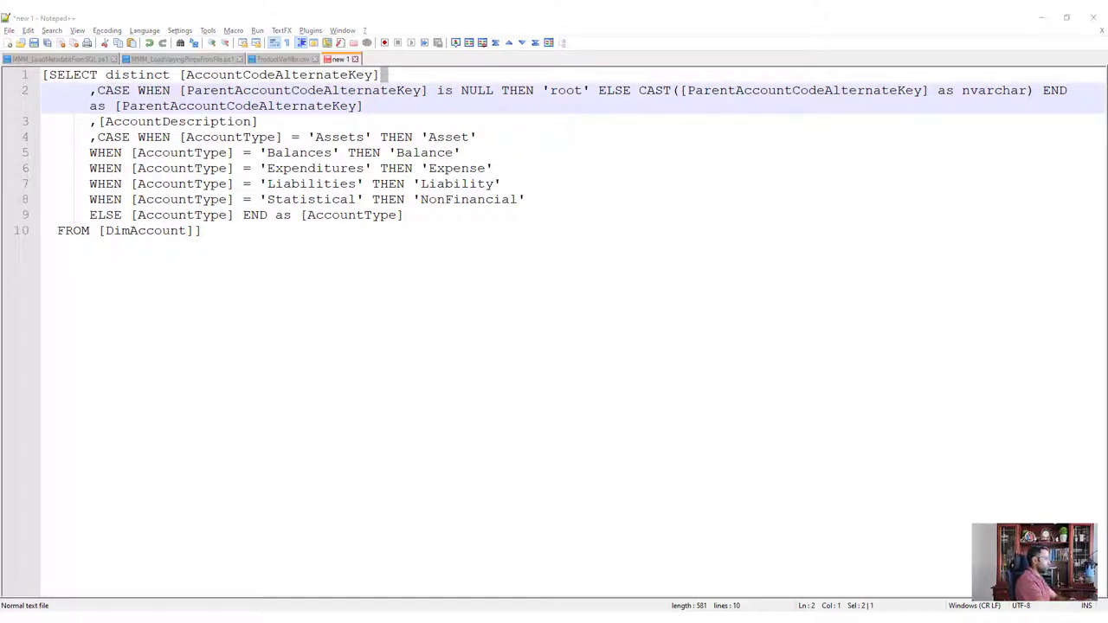
{"action": "key", "text": "Ctrl+h"}
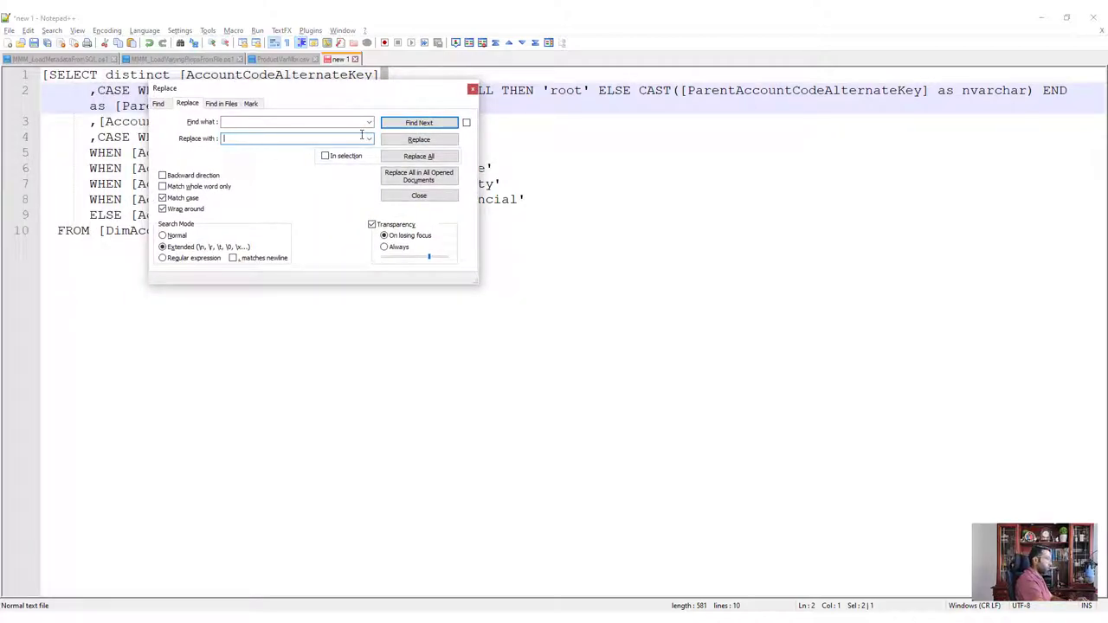
{"action": "left_click", "coordinate": [418, 155]}
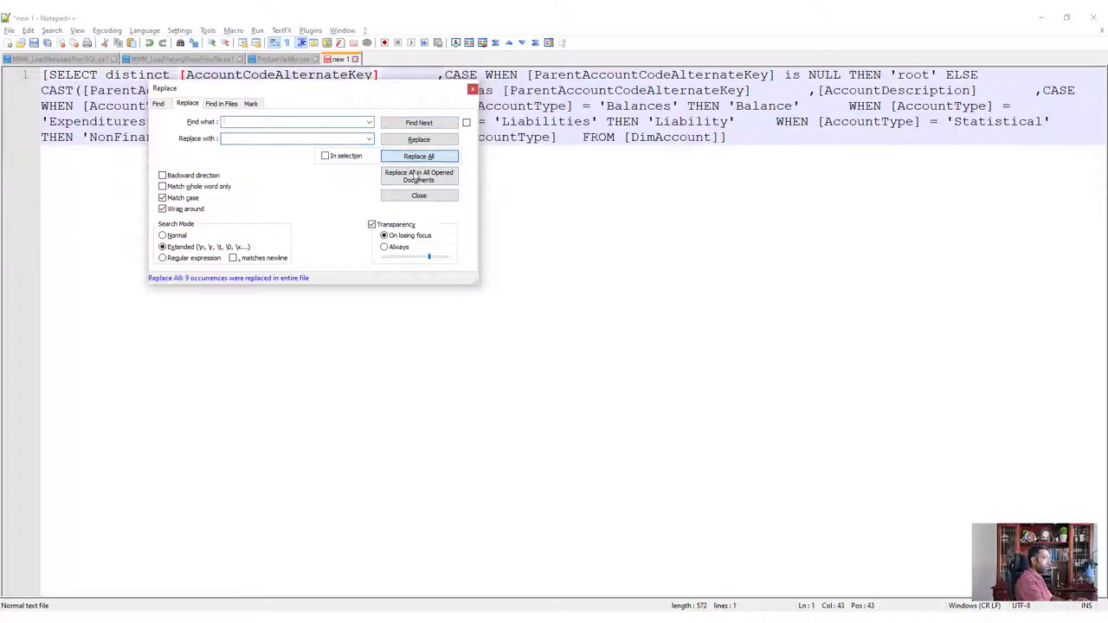
{"action": "left_click", "coordinate": [418, 195]}
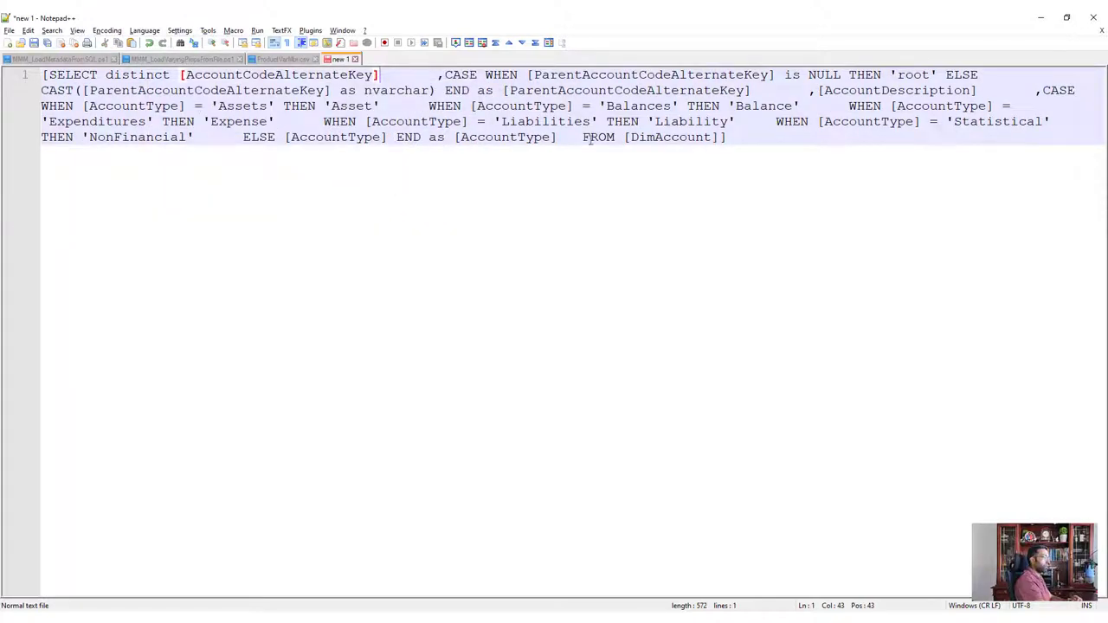
{"action": "key", "text": "ctrl+a"}
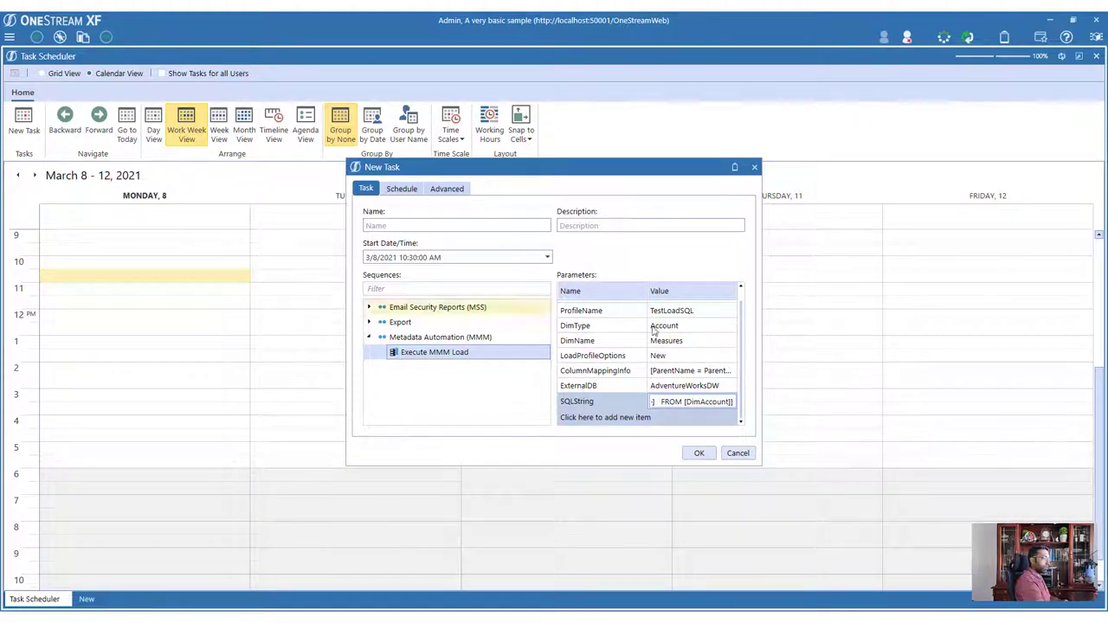
Set the start time to 8:28 AM, name the task Accounts after the missing-name warning, and save it
{"action": "left_click", "coordinate": [545, 257]}
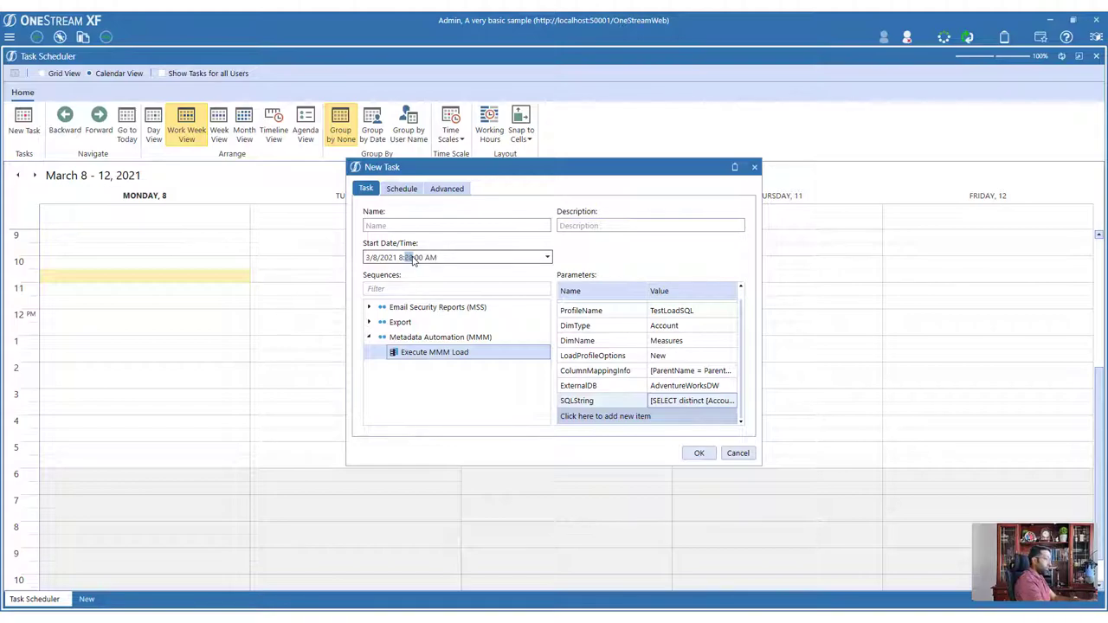
{"action": "left_click", "coordinate": [698, 453]}
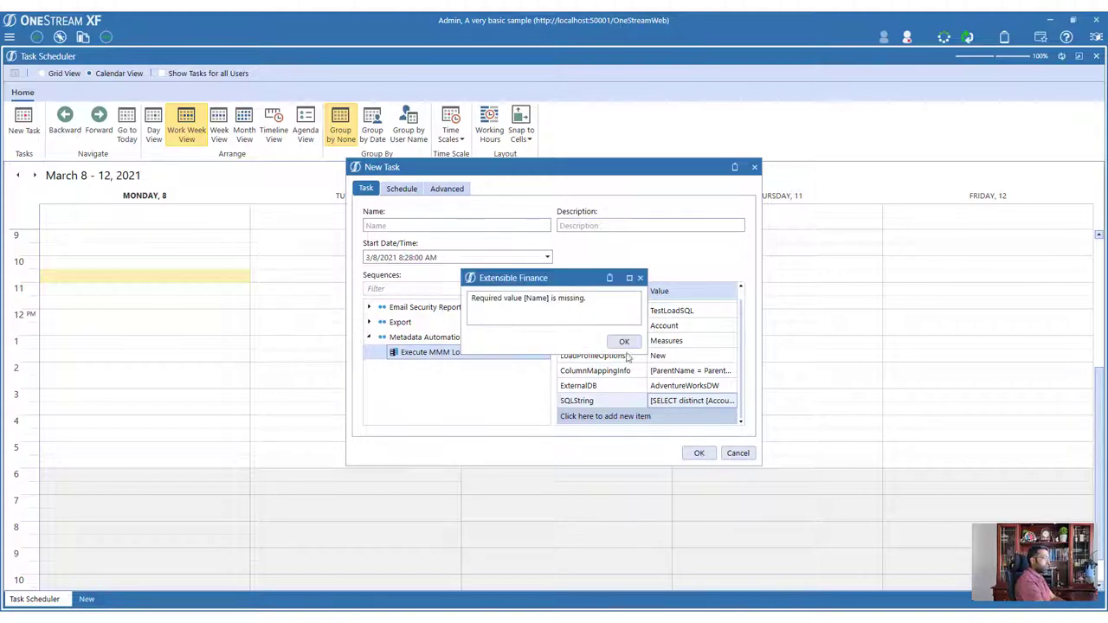
{"action": "left_click", "coordinate": [623, 341]}
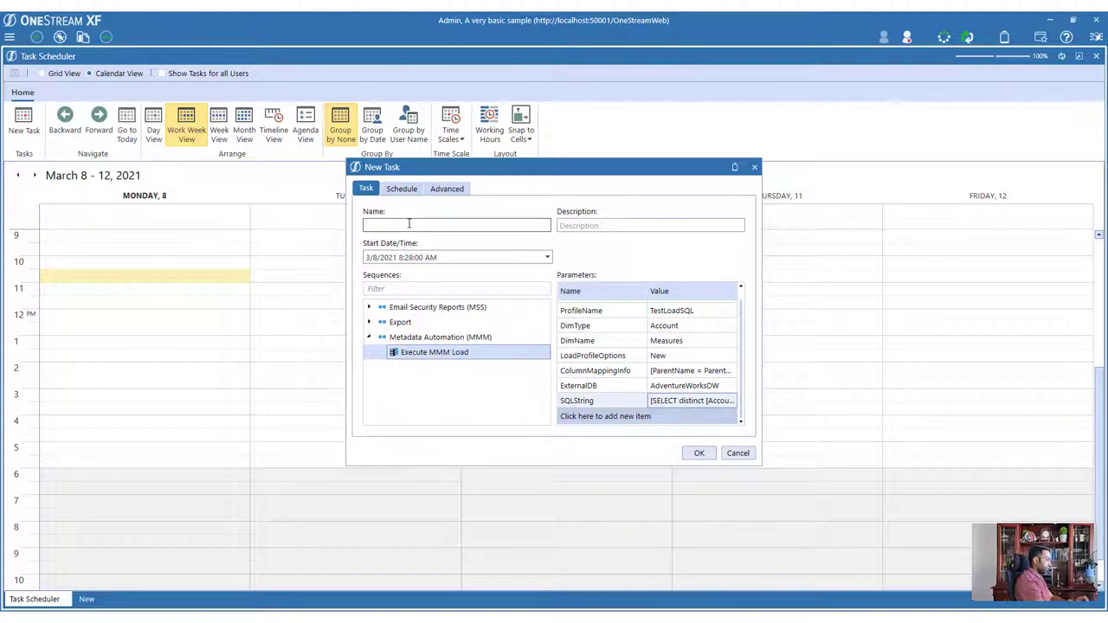
{"action": "type", "text": "Account"}
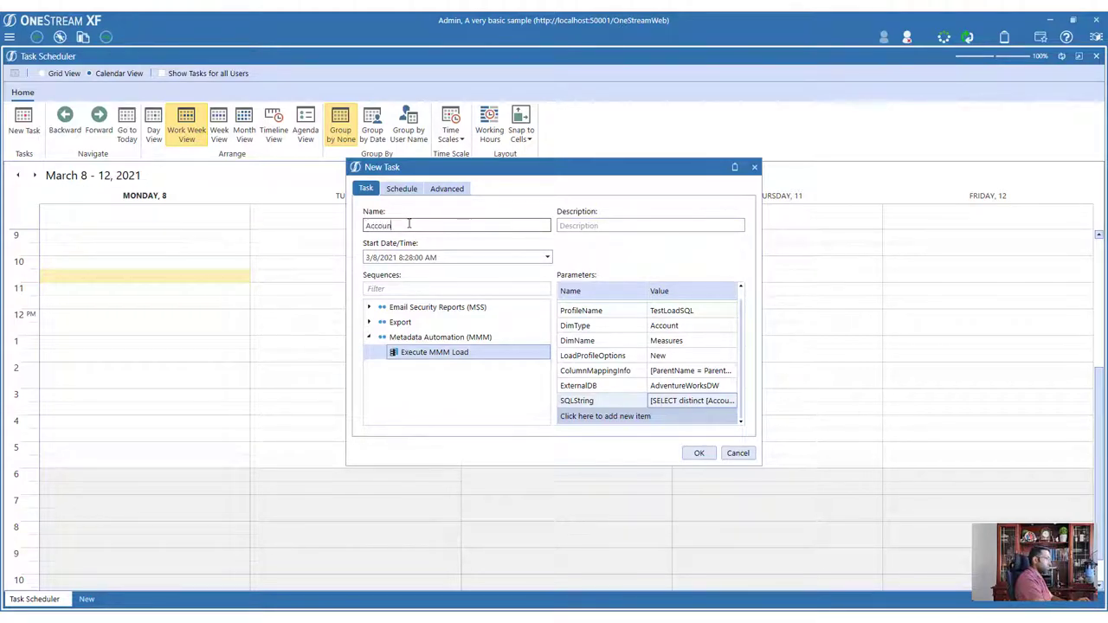
{"action": "type", "text": "s"}
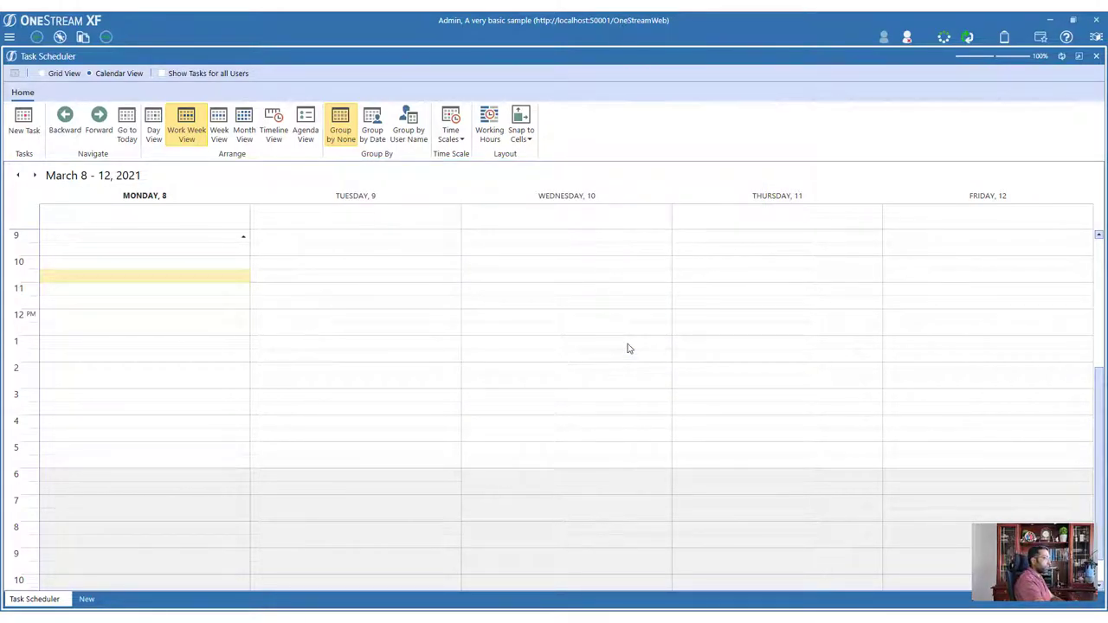
Remove 4 - Net Income from the Measures hierarchy via Remove Relationships, confirming the orphan, then return to the scheduler
{"action": "left_click", "coordinate": [11, 34]}
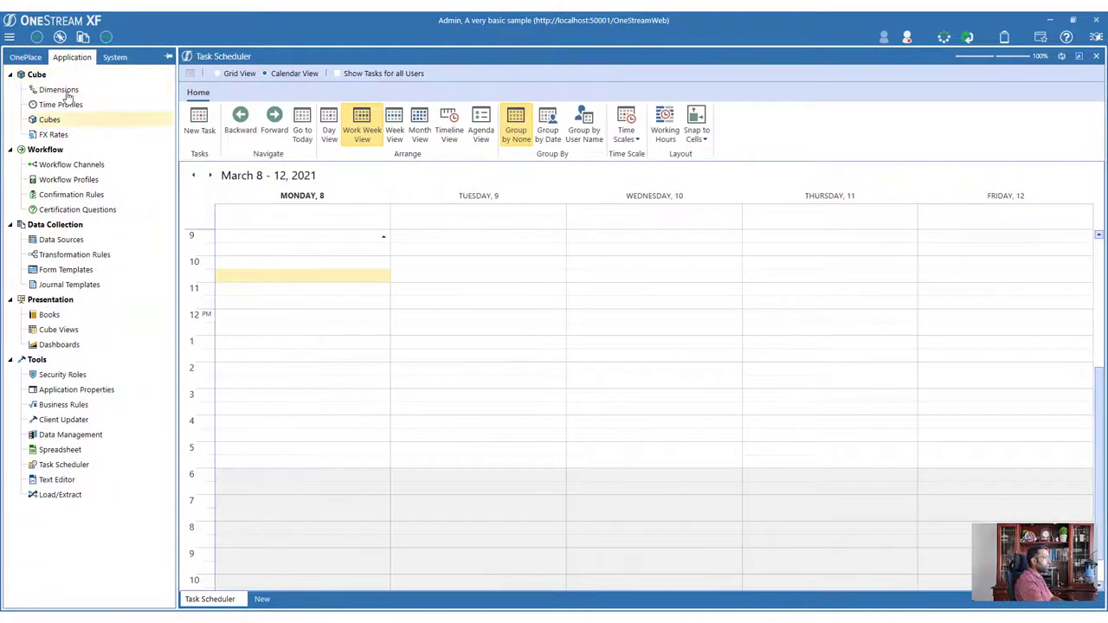
{"action": "left_click", "coordinate": [62, 90]}
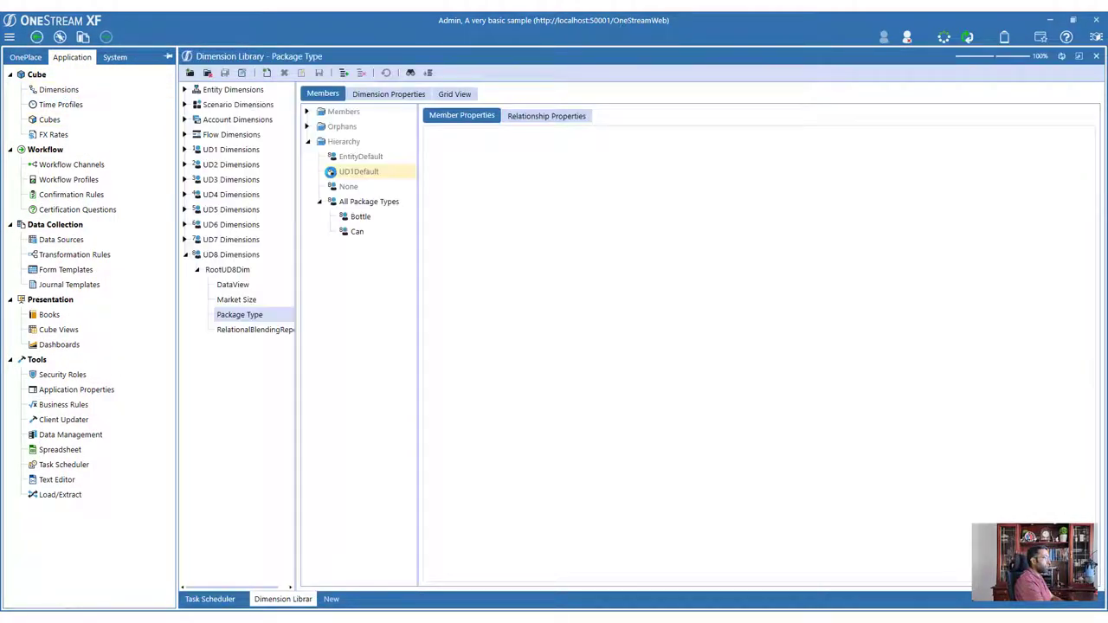
{"action": "left_click", "coordinate": [170, 55]}
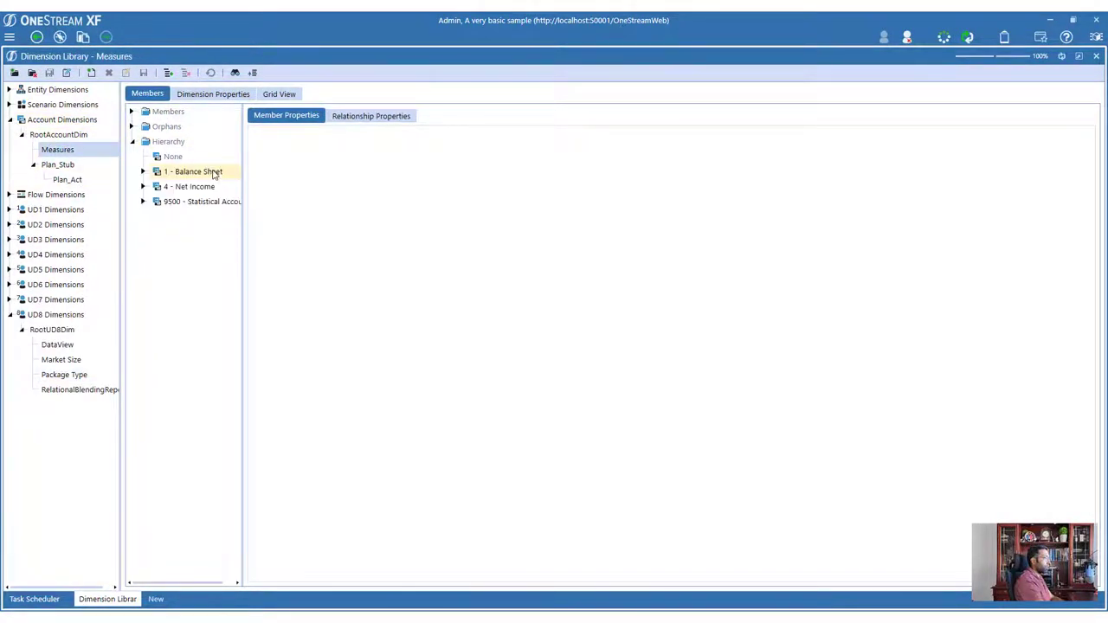
{"action": "right_click", "coordinate": [189, 186]}
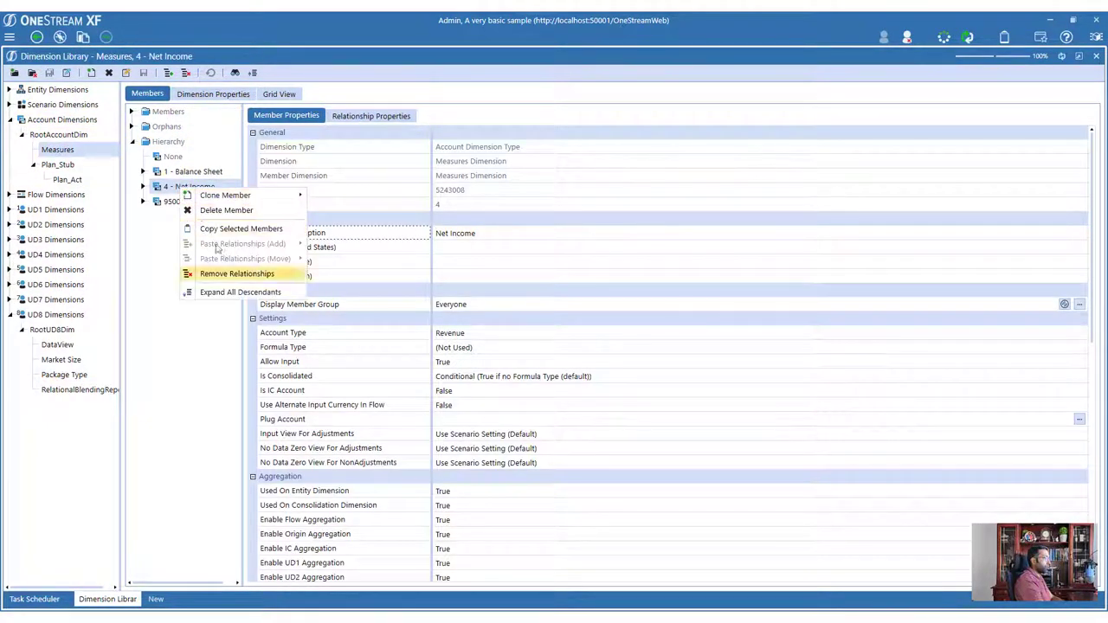
{"action": "left_click", "coordinate": [237, 274]}
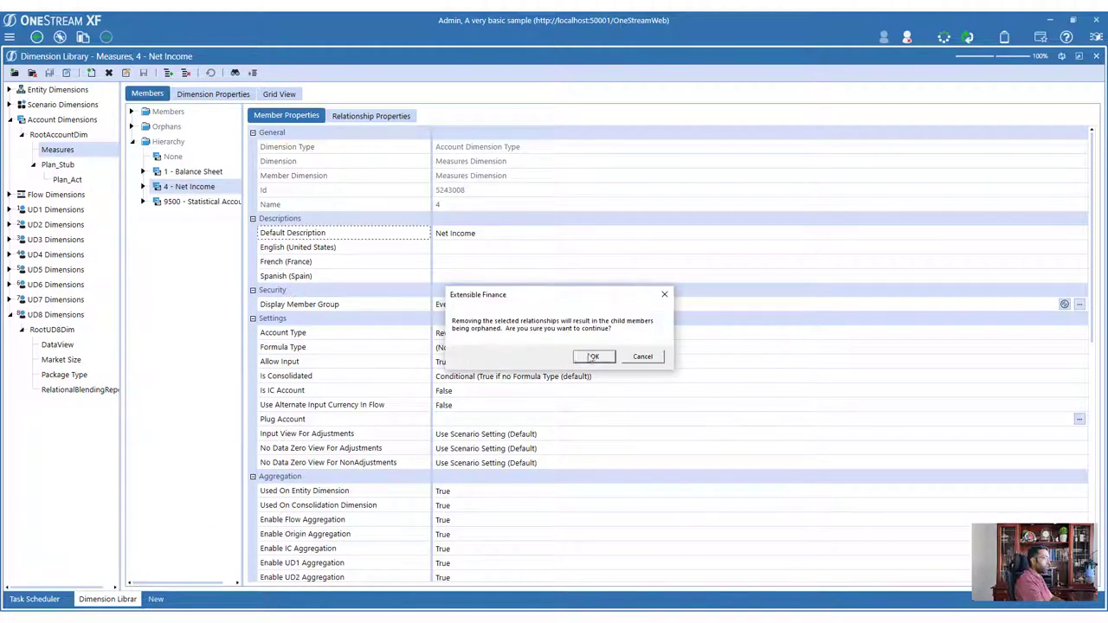
{"action": "left_click", "coordinate": [592, 357]}
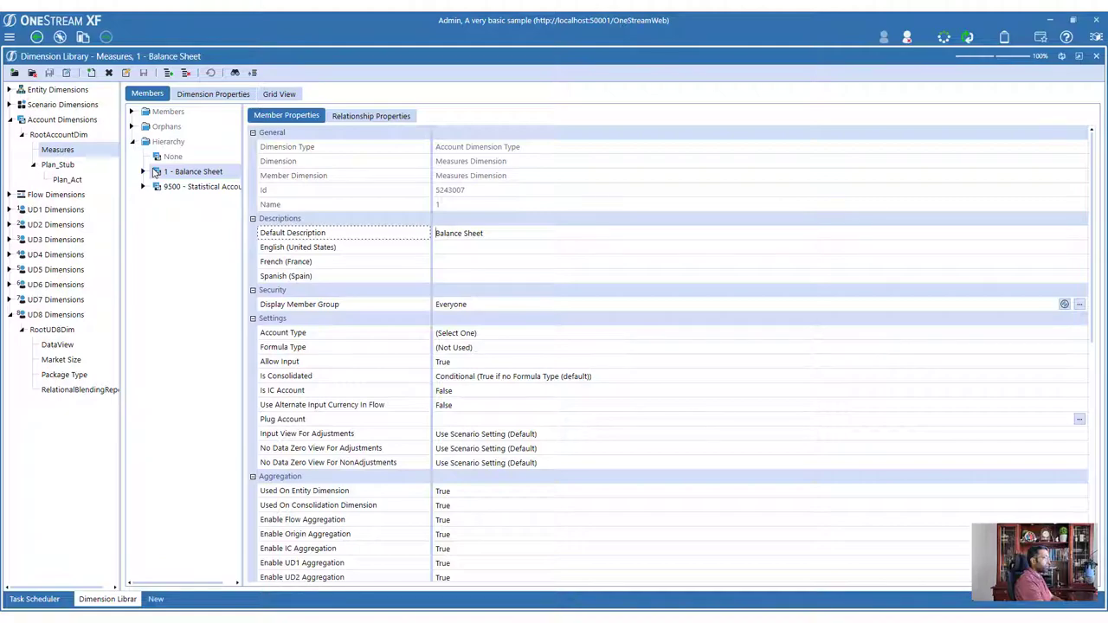
{"action": "left_click", "coordinate": [33, 600]}
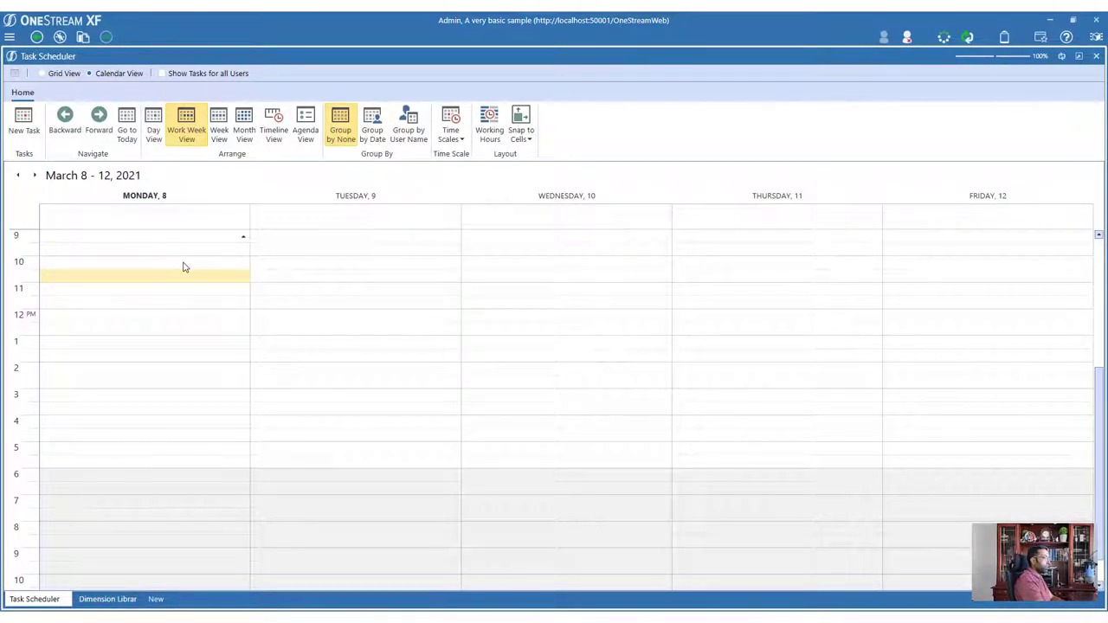
View the scheduled tasks as grid, calendar, day, month, timeline and agenda, selecting AccountSQLMMM
{"action": "left_click", "coordinate": [55, 72]}
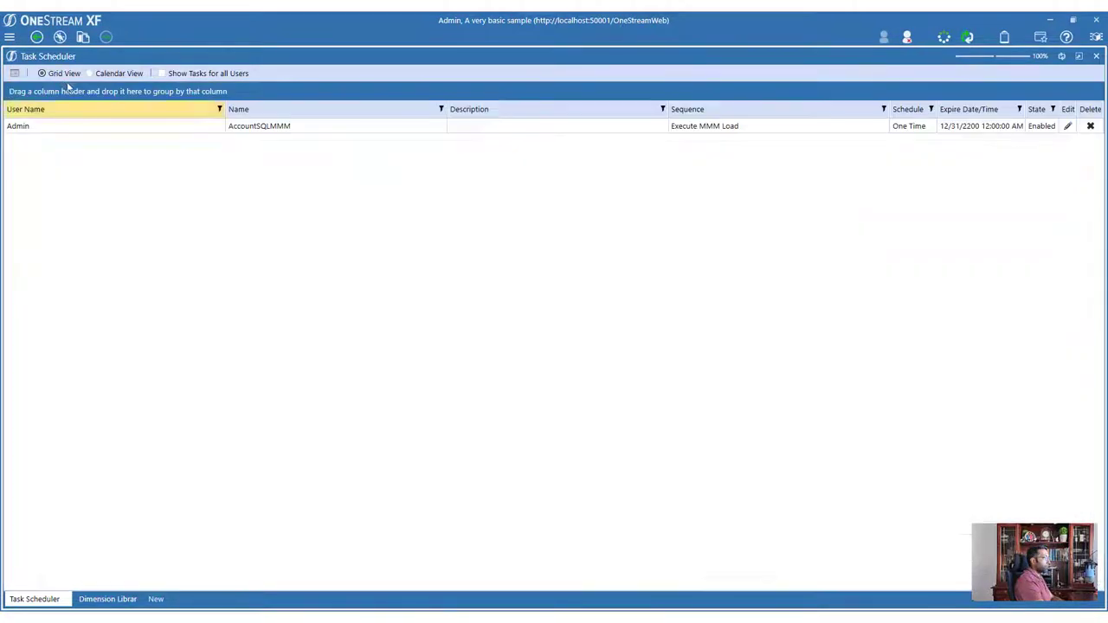
{"action": "mouse_move", "coordinate": [53, 126]}
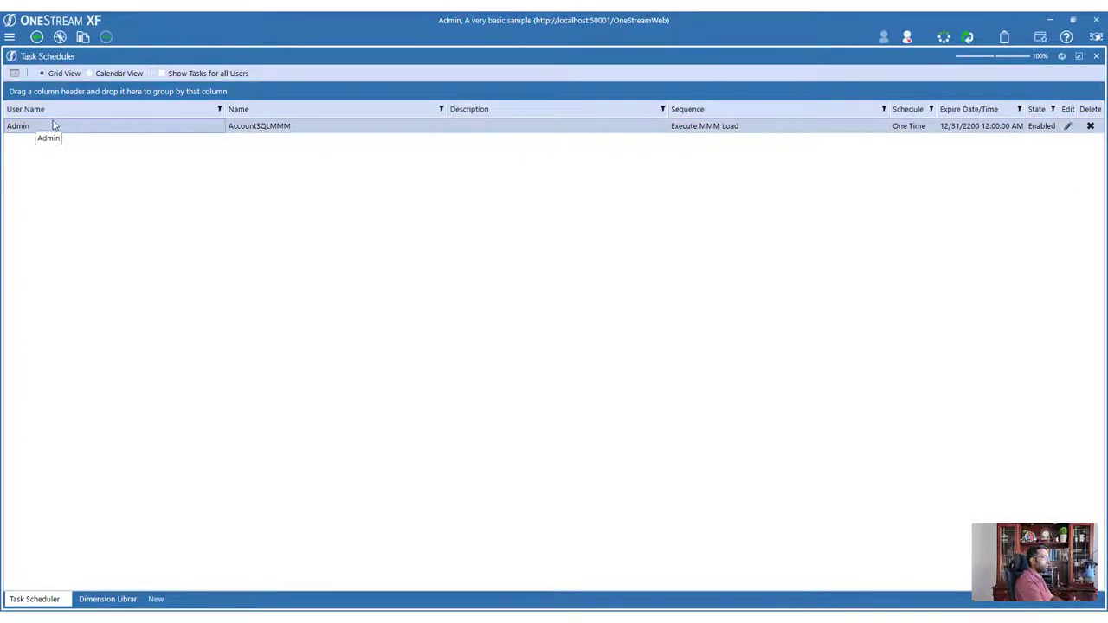
{"action": "mouse_move", "coordinate": [277, 128]}
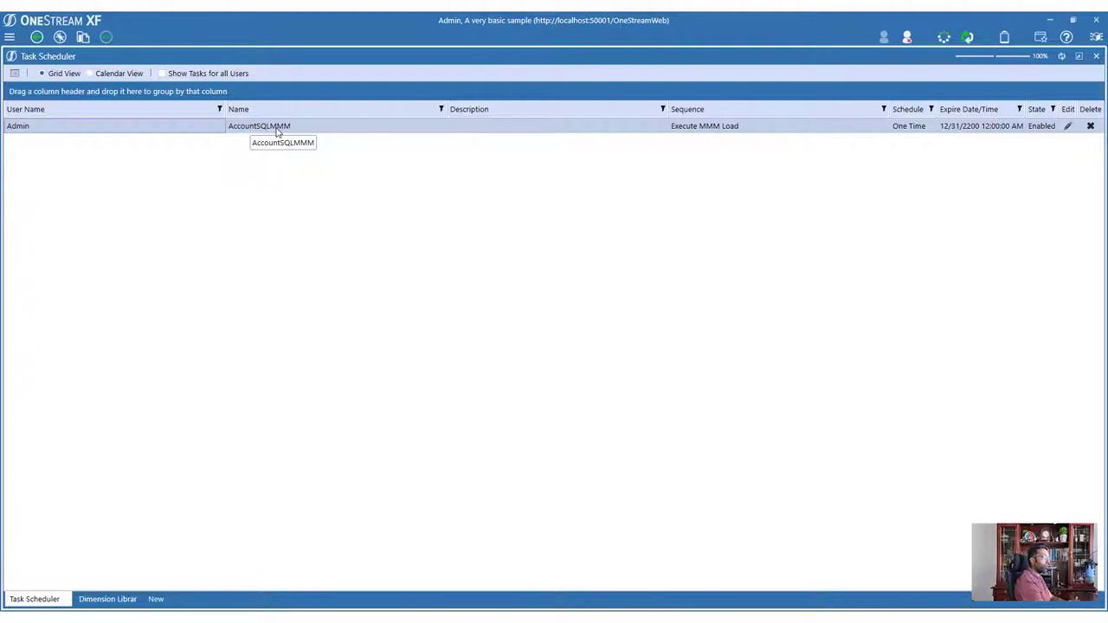
{"action": "mouse_move", "coordinate": [1070, 138]}
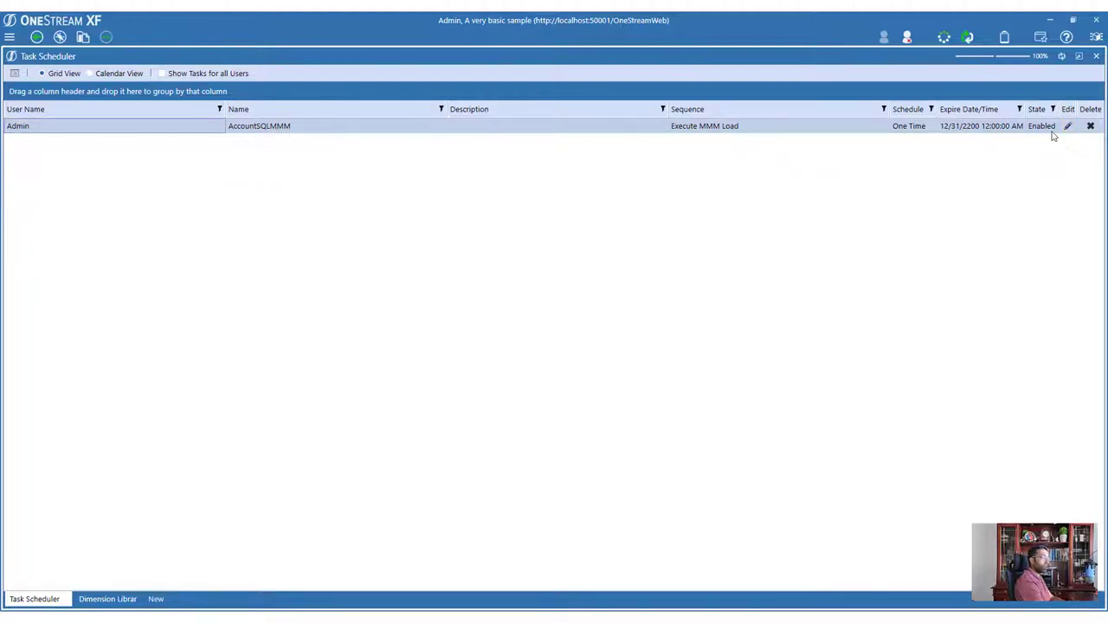
{"action": "left_click", "coordinate": [102, 72]}
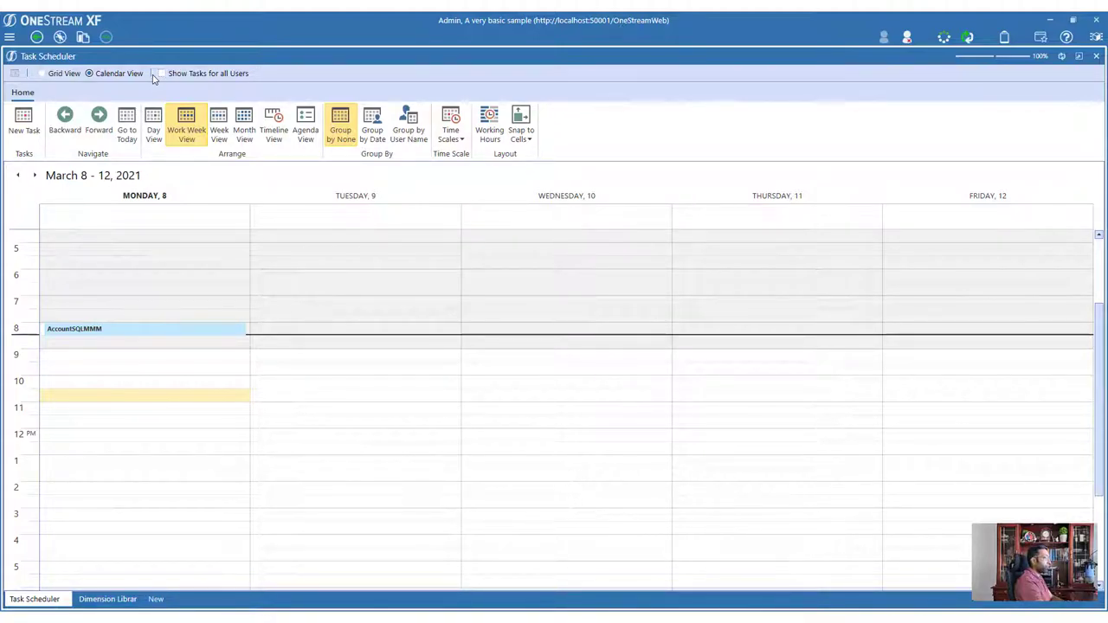
{"action": "left_click", "coordinate": [153, 123]}
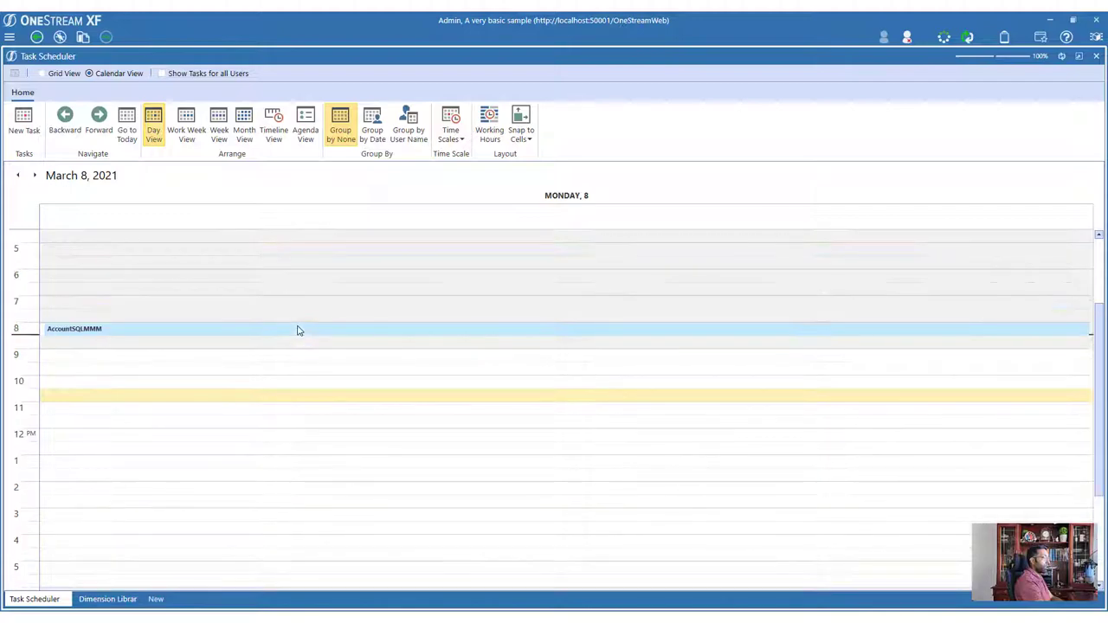
{"action": "mouse_move", "coordinate": [184, 134]}
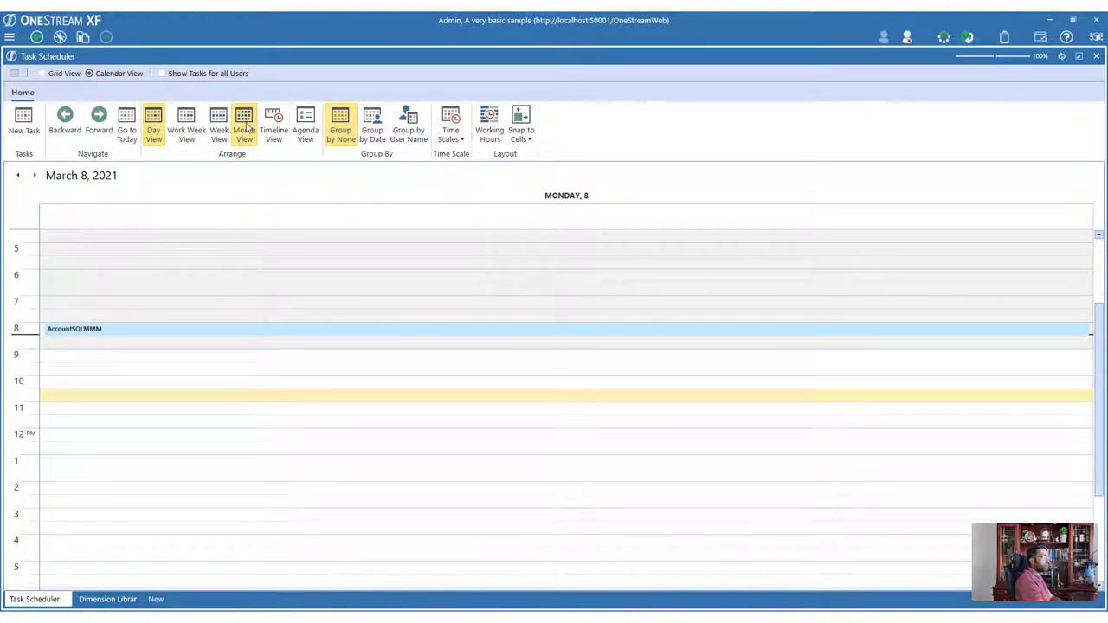
{"action": "left_click", "coordinate": [244, 123]}
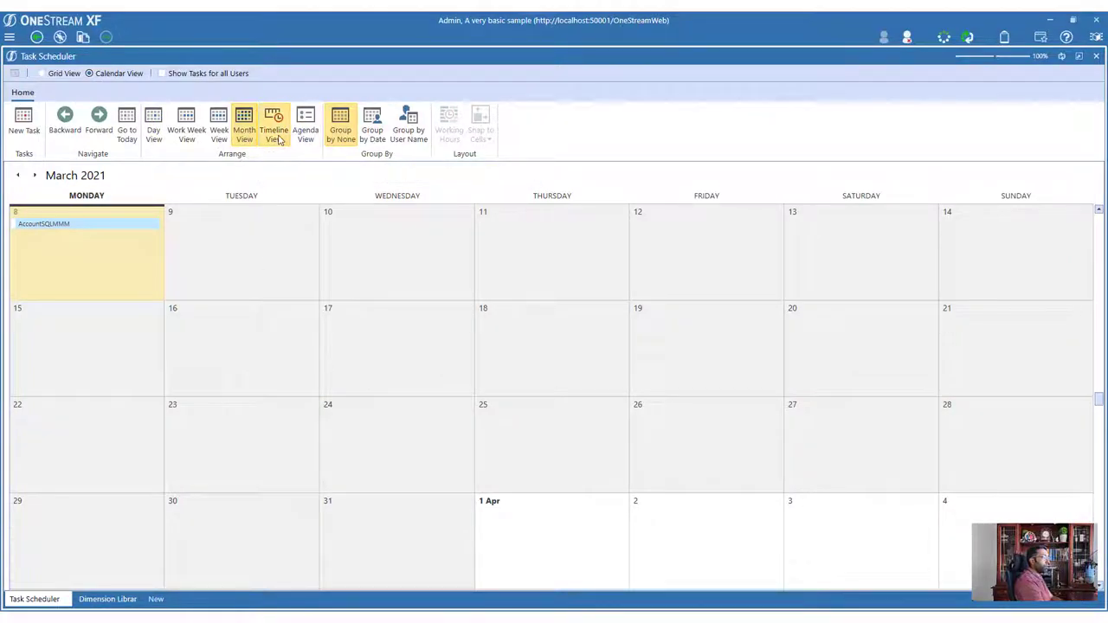
{"action": "left_click", "coordinate": [273, 121]}
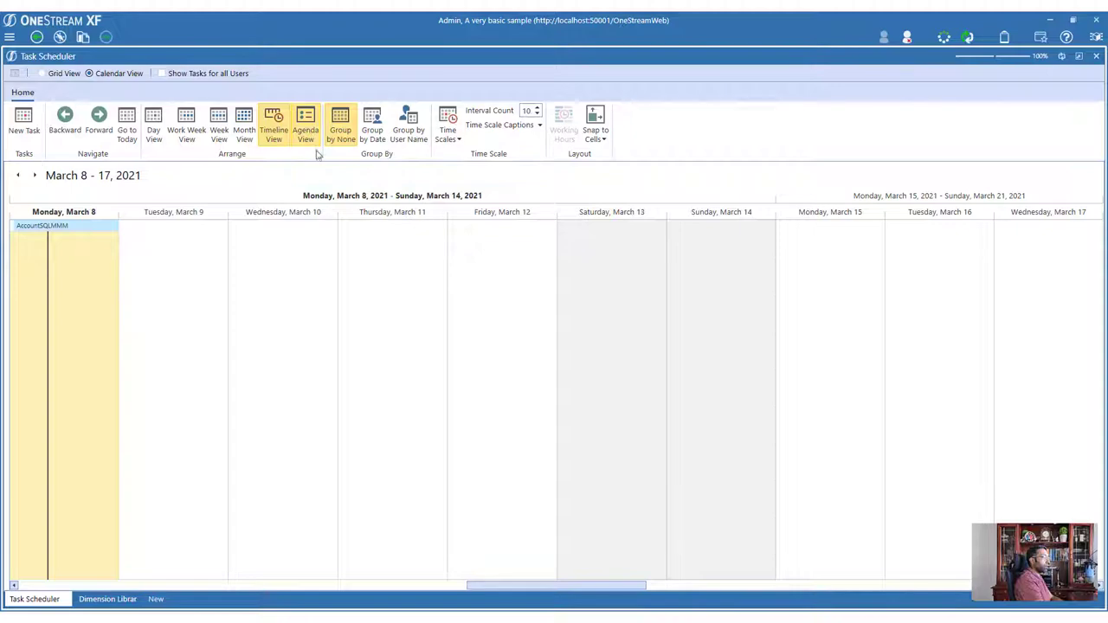
{"action": "left_click", "coordinate": [305, 123]}
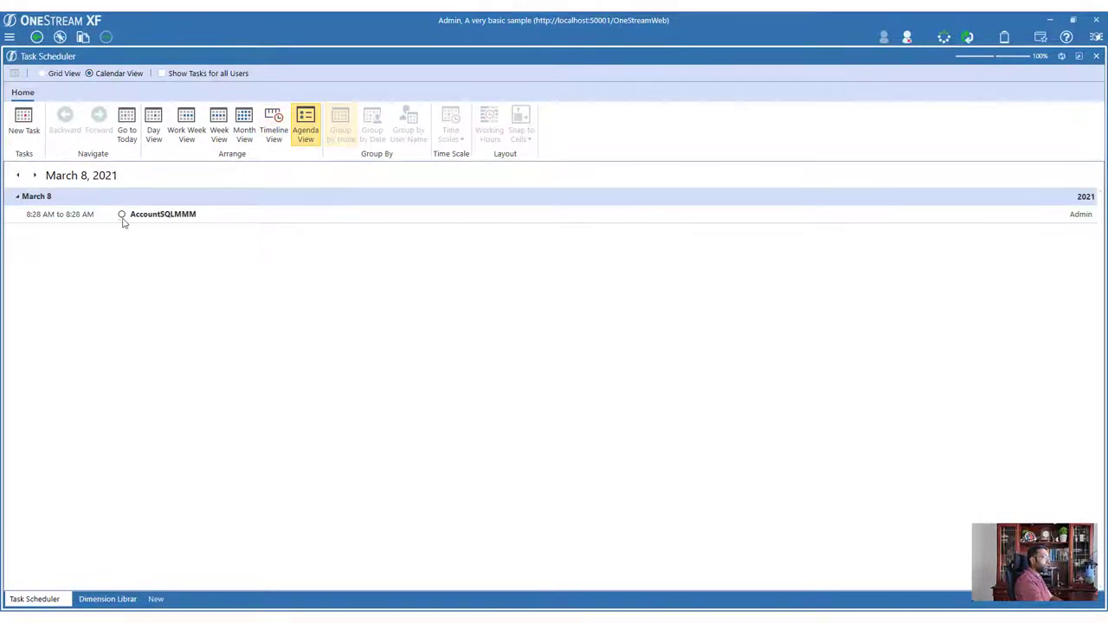
{"action": "left_click", "coordinate": [163, 214]}
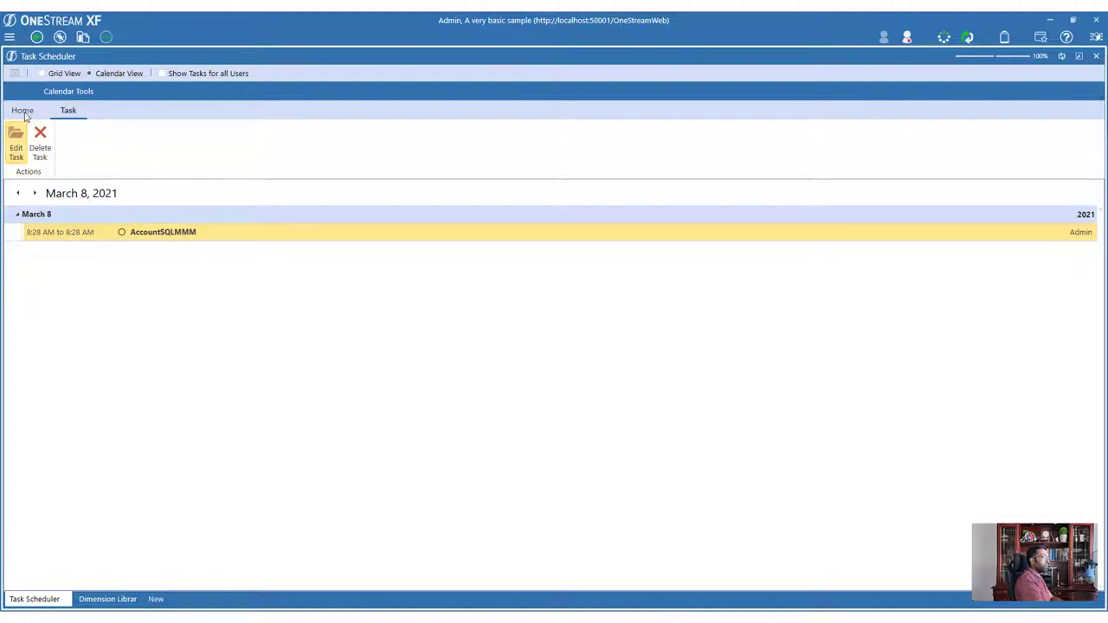
Back in the work-week calendar, check AccountSQLMMM's task activity shows Execute MMM Load completed
{"action": "left_click", "coordinate": [22, 110]}
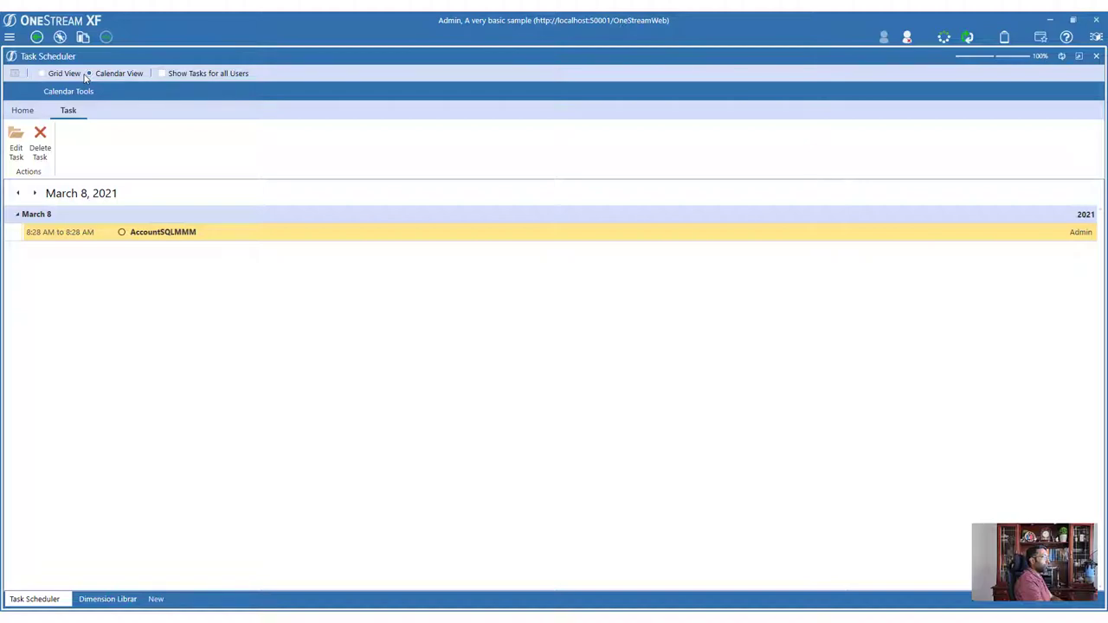
{"action": "left_click", "coordinate": [22, 110]}
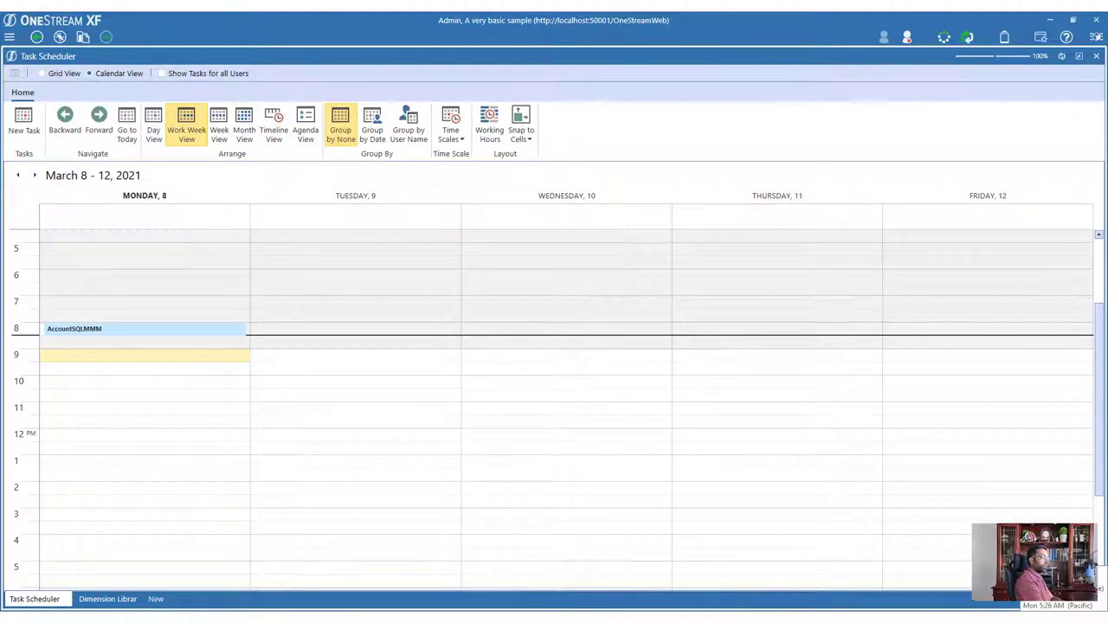
{"action": "mouse_move", "coordinate": [224, 333]}
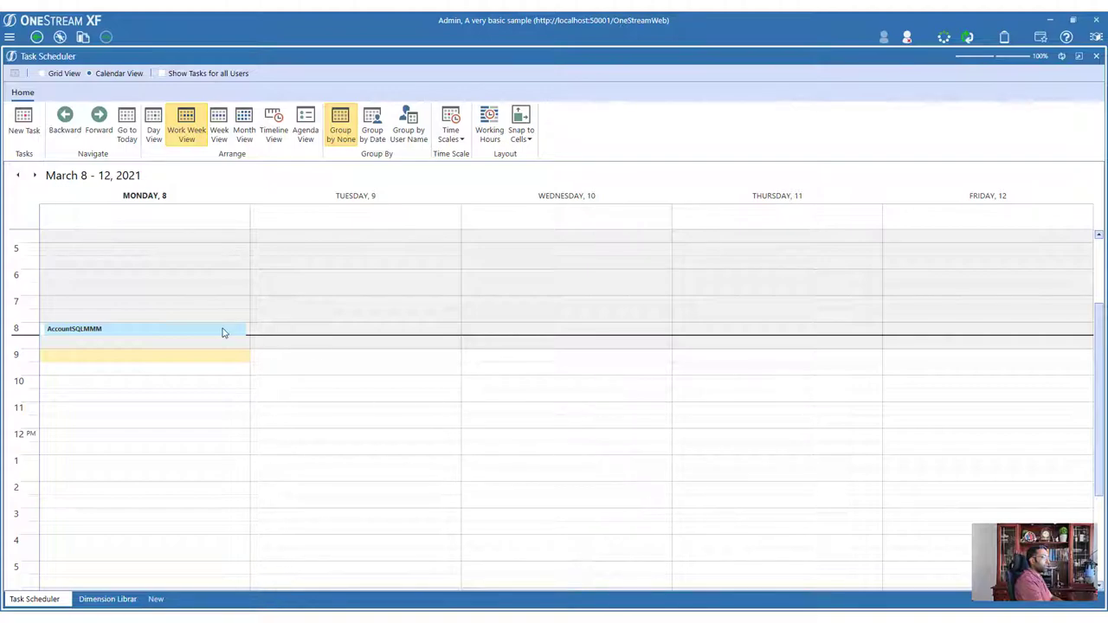
{"action": "left_click", "coordinate": [82, 330]}
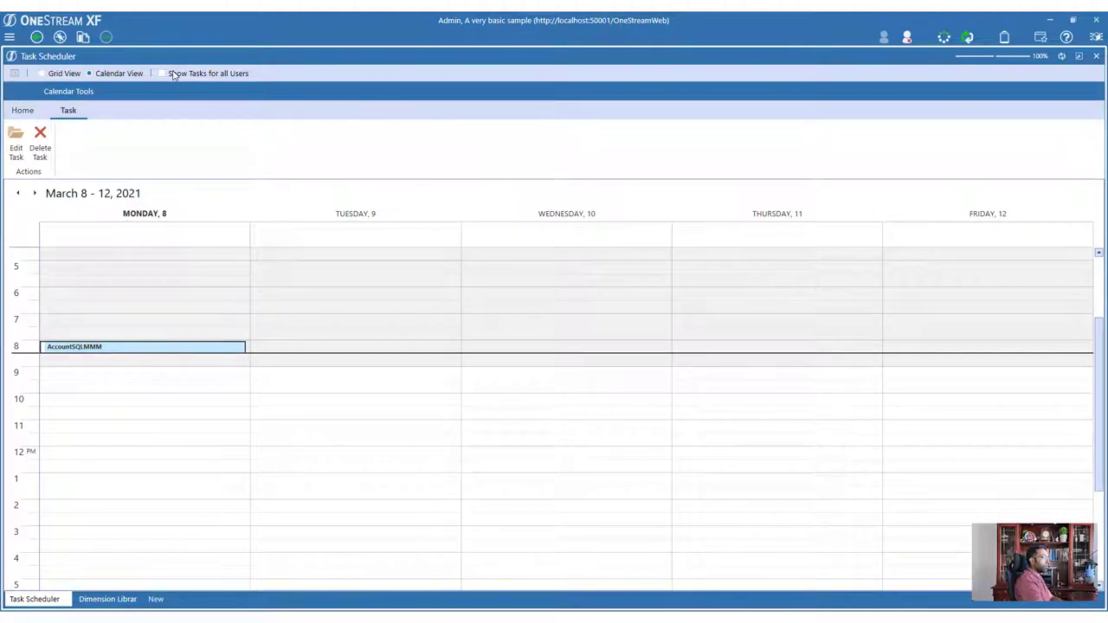
{"action": "left_click", "coordinate": [51, 73]}
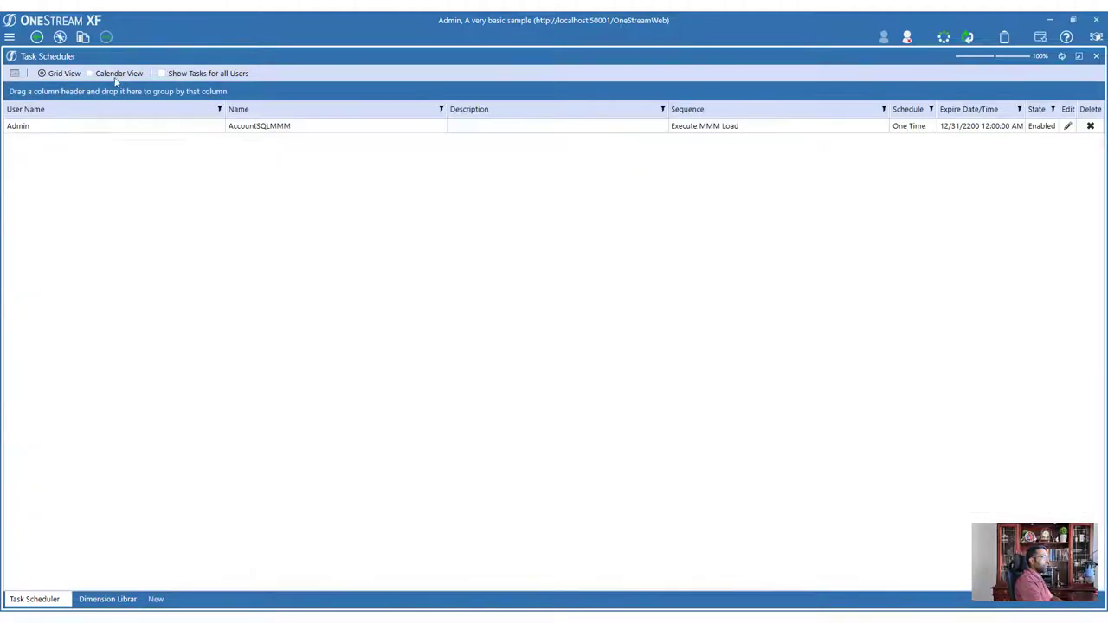
{"action": "left_click", "coordinate": [90, 72]}
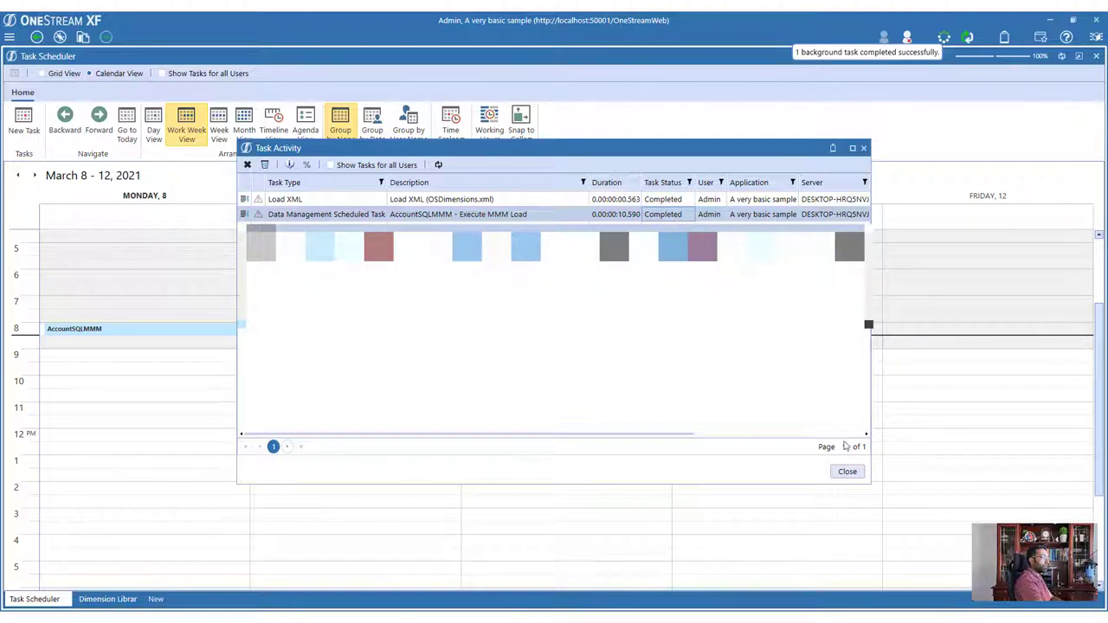
{"action": "left_click", "coordinate": [846, 471]}
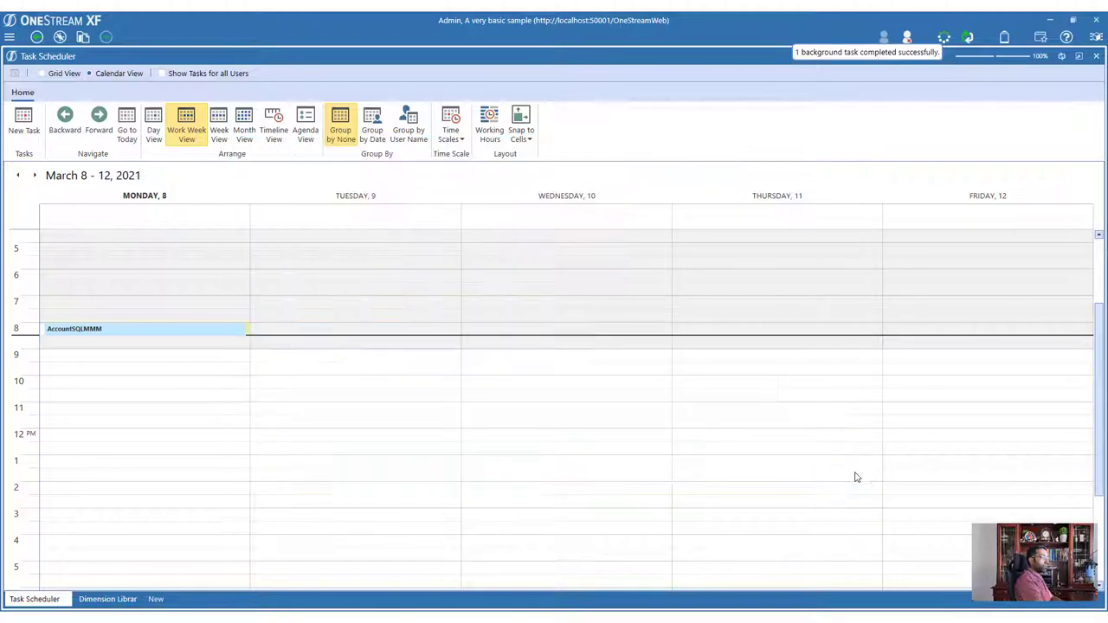
Return to the dimension library and inspect the Measures hierarchy under RootAccountDim
{"action": "left_click", "coordinate": [107, 598]}
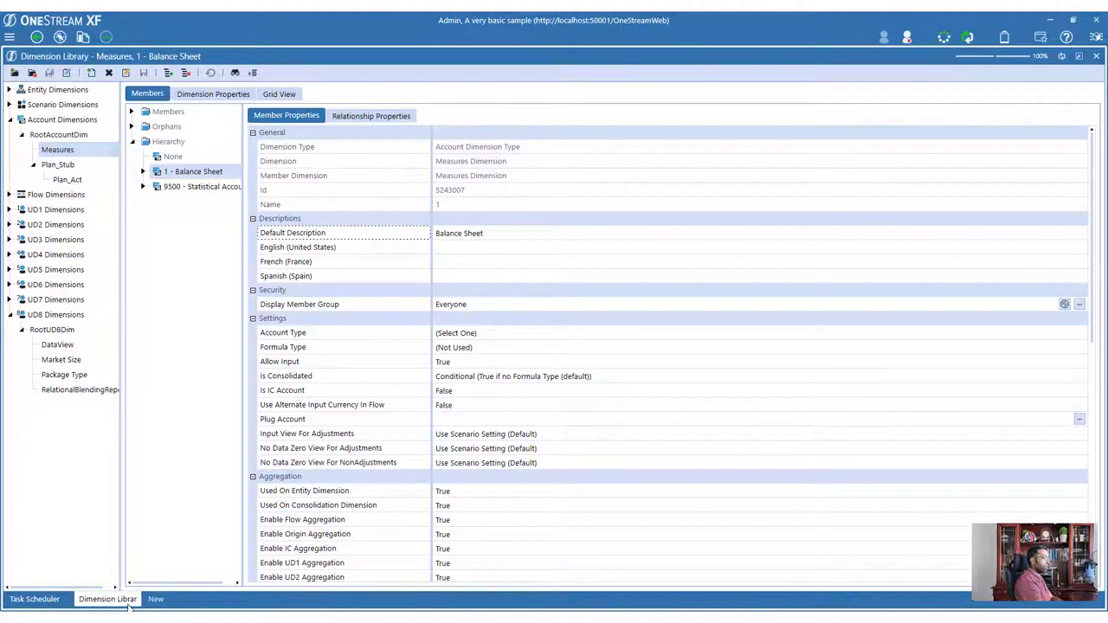
{"action": "left_click", "coordinate": [56, 164]}
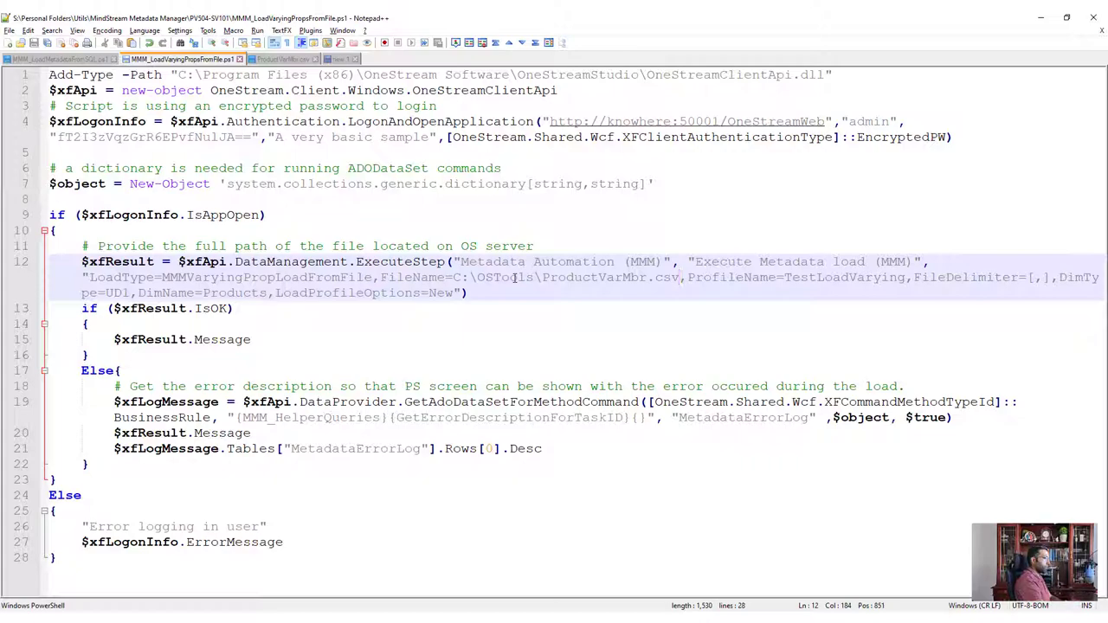
Switch to the ProductVarMbr.csv tab listing three products with Actual 2018 Text1 Blend
{"action": "left_click", "coordinate": [285, 59]}
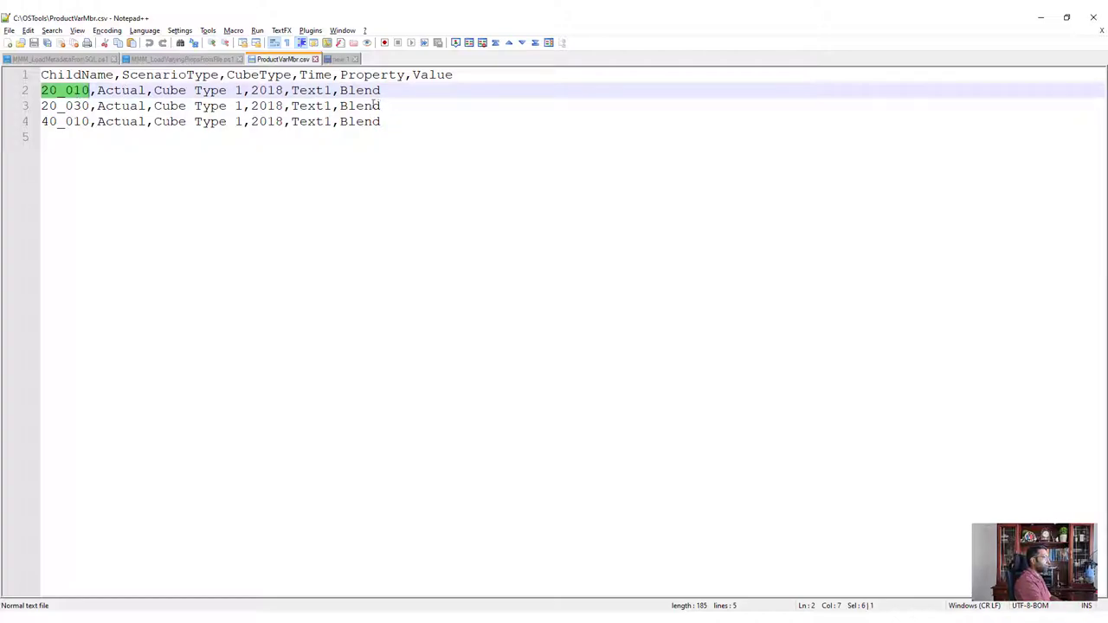
{"action": "mouse_move", "coordinate": [106, 98]}
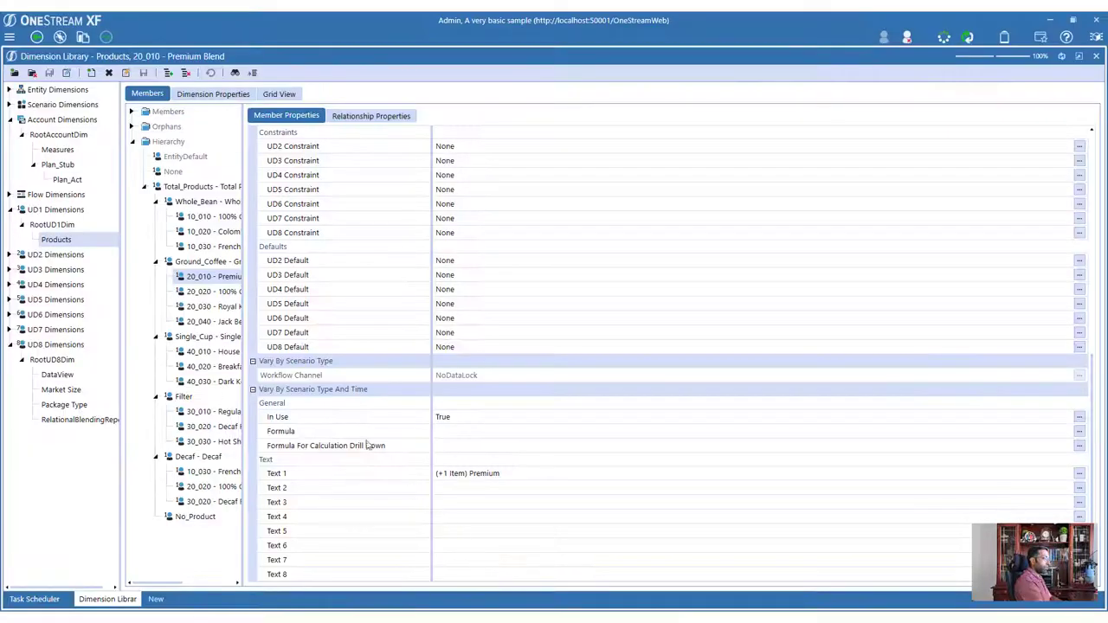
{"action": "mouse_move", "coordinate": [254, 265]}
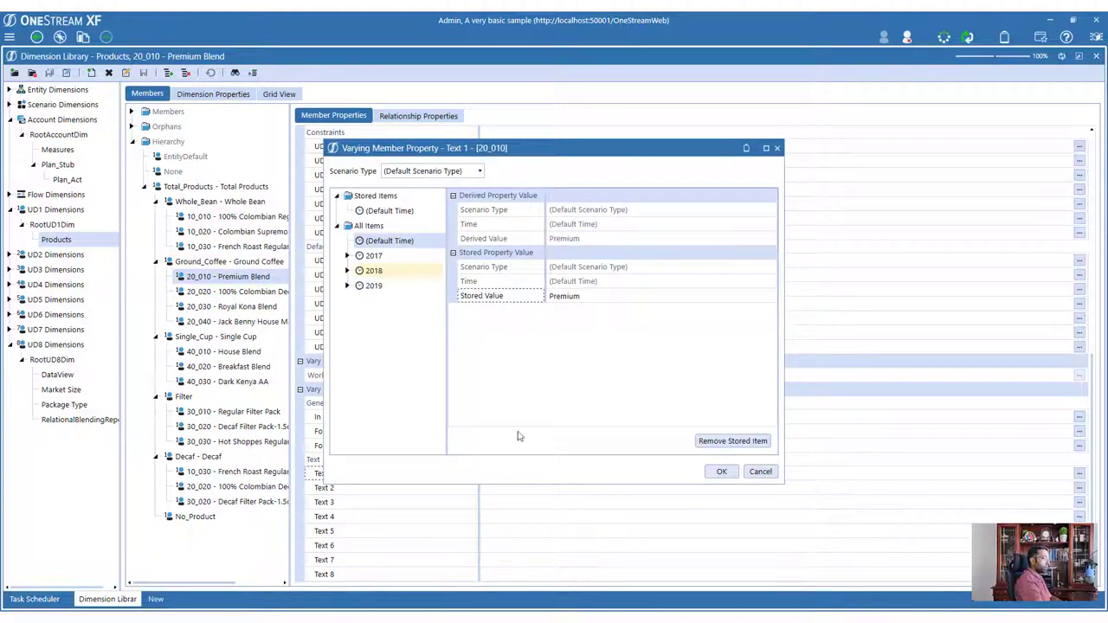
Check 20_010's Text 1 under Actual scenario type and All time periods, close the dialog, and go to the task scheduler
{"action": "left_click", "coordinate": [390, 211]}
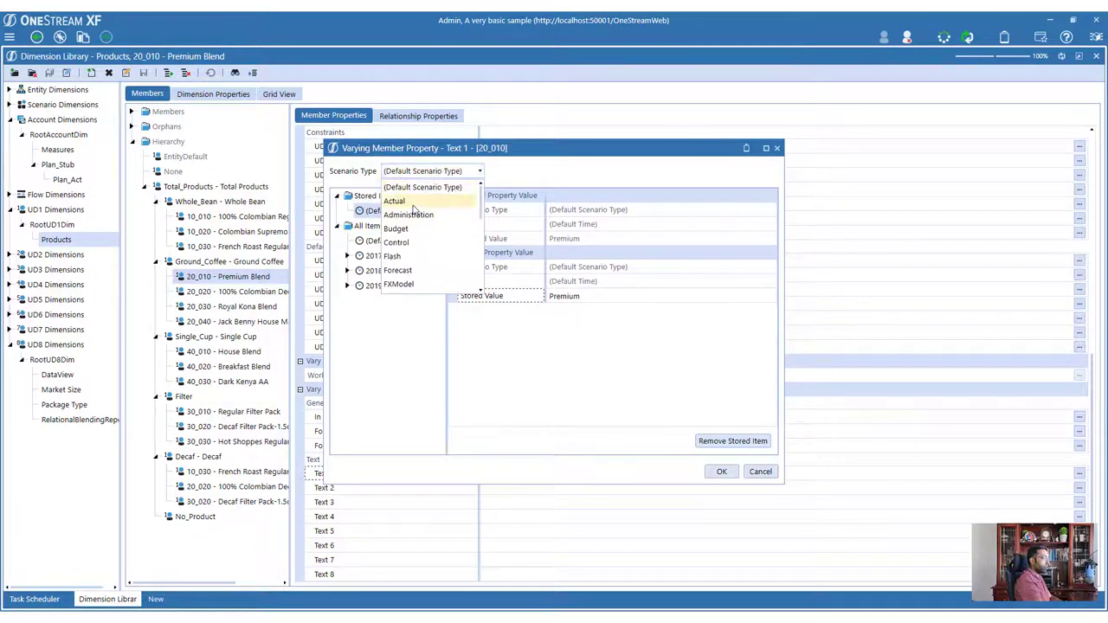
{"action": "left_click", "coordinate": [393, 201]}
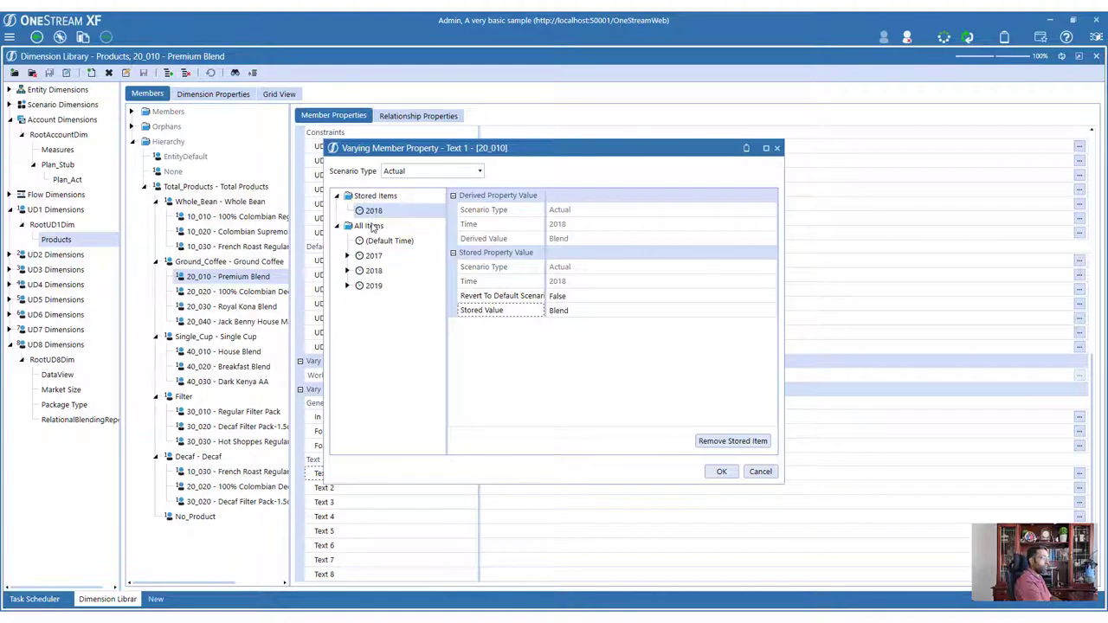
{"action": "left_click", "coordinate": [367, 226]}
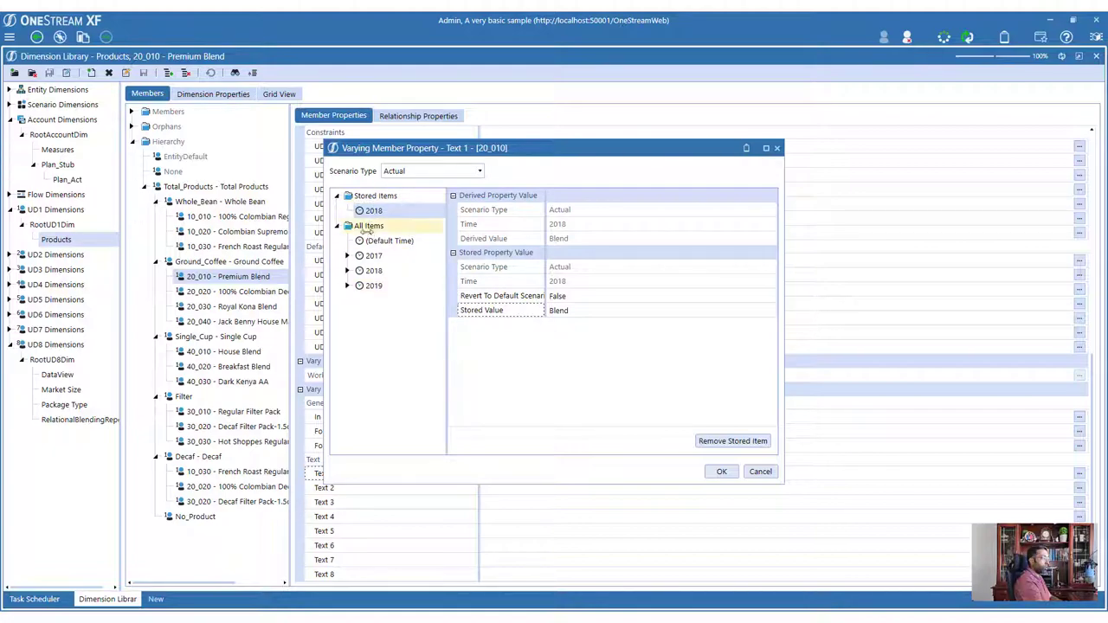
{"action": "left_click", "coordinate": [732, 441]}
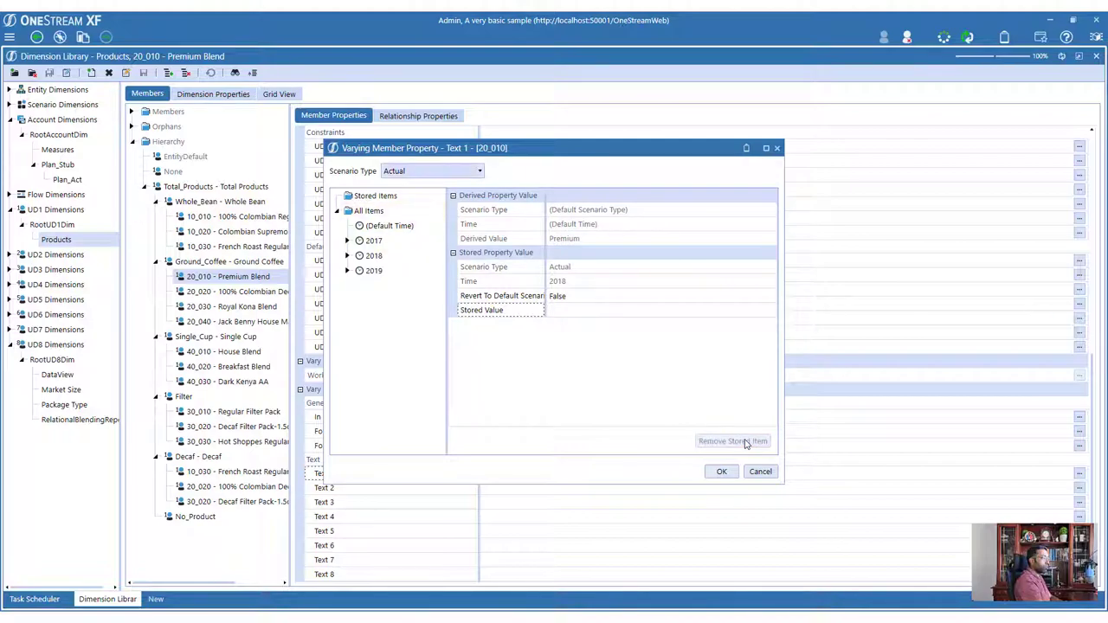
{"action": "left_click", "coordinate": [720, 471]}
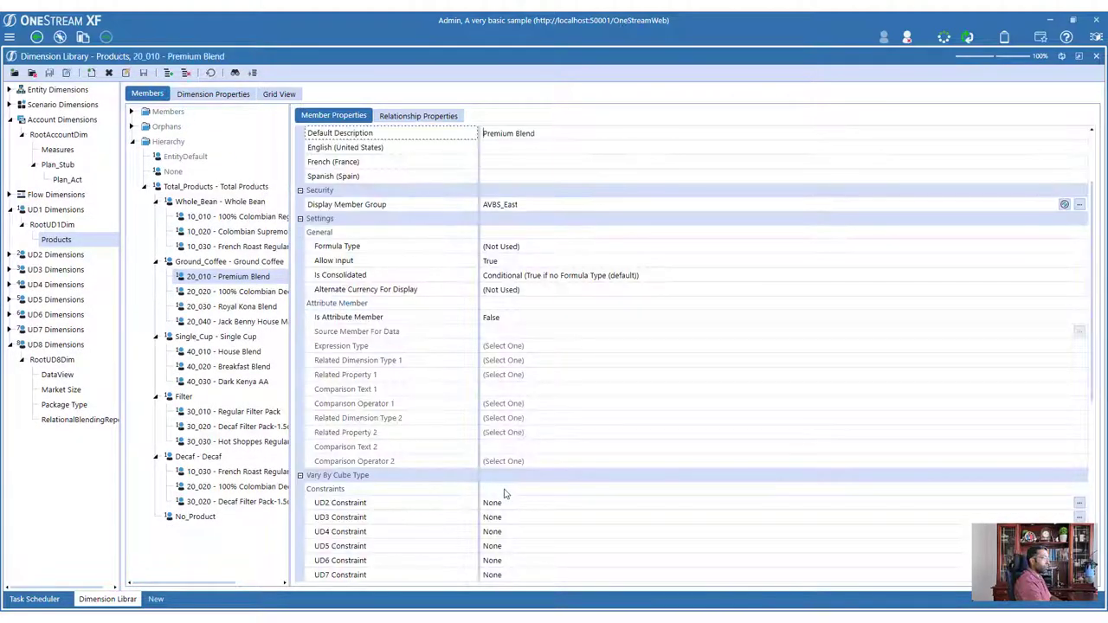
{"action": "scroll", "scroll_direction": "down", "scroll_amount": 3}
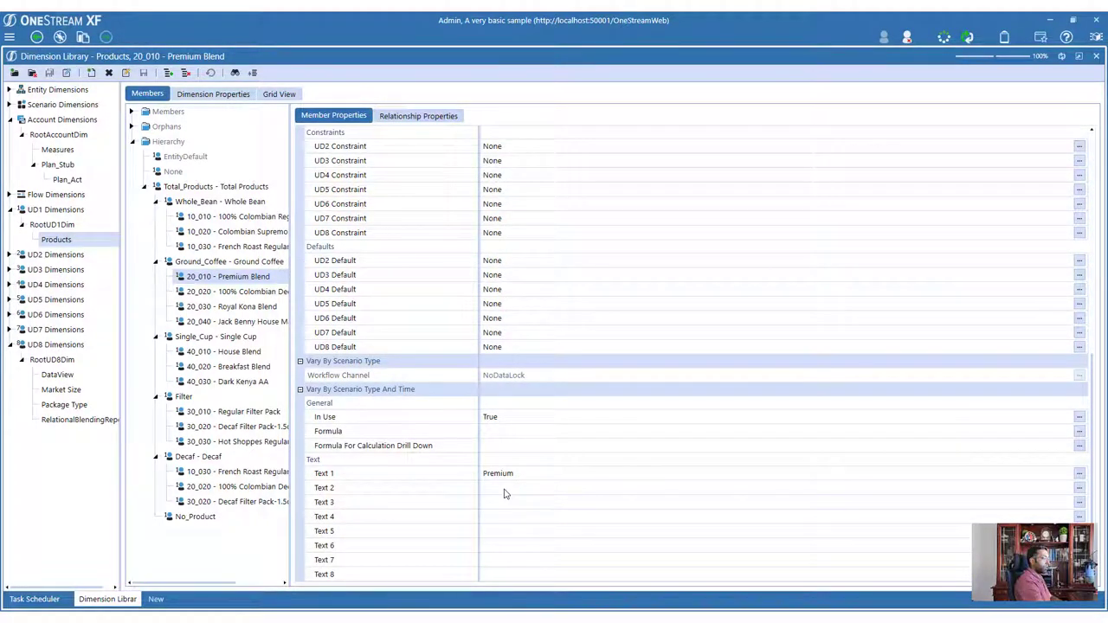
{"action": "left_click", "coordinate": [30, 597]}
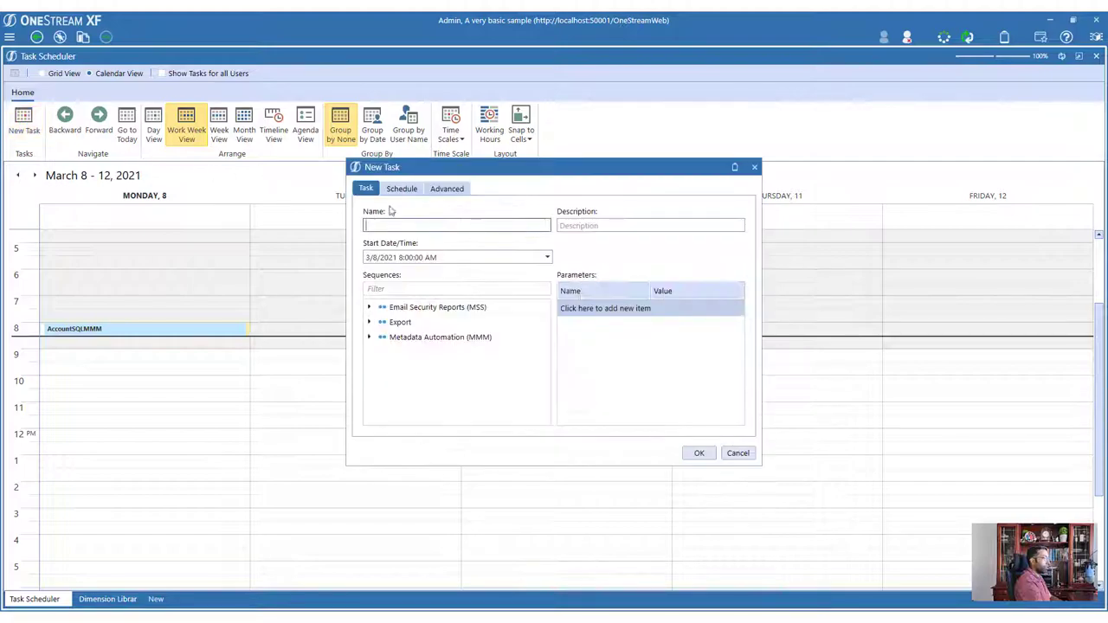
Name the task ProductVaryingFile, choose Execute MMM Load, save it and dismiss the confirmation
{"action": "type", "text": "ProductVary"}
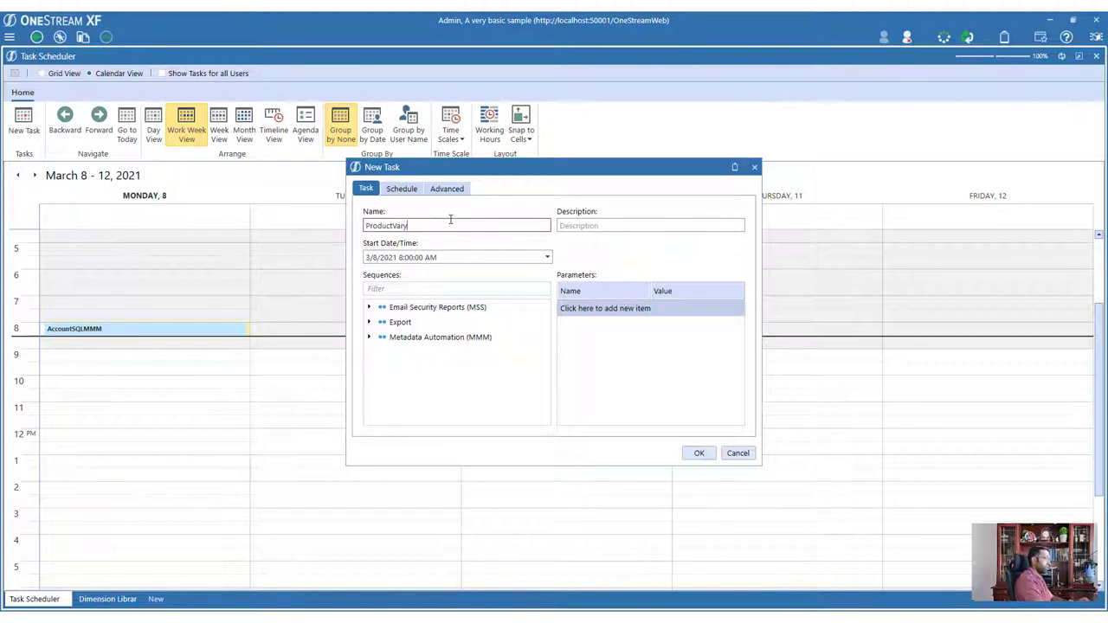
{"action": "type", "text": "ingFile"}
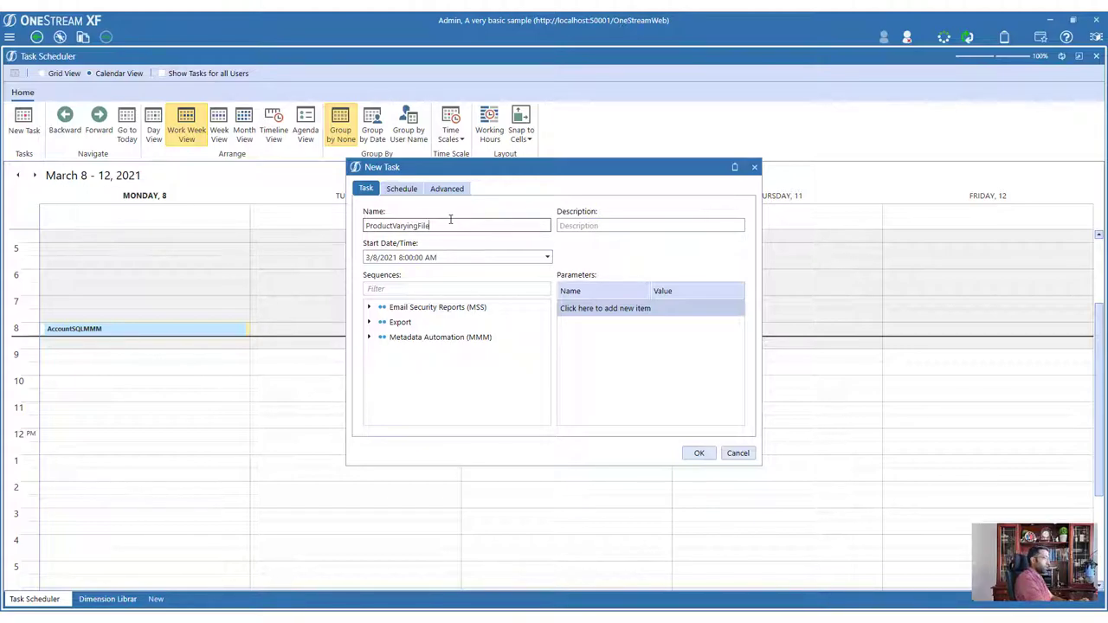
{"action": "left_click", "coordinate": [370, 338]}
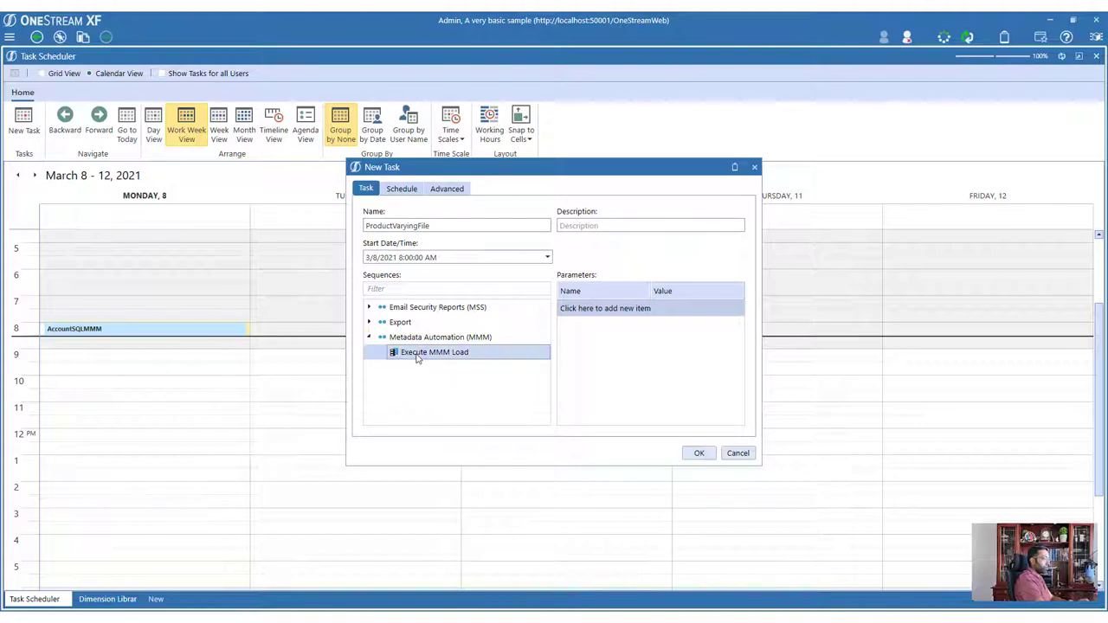
{"action": "left_click", "coordinate": [604, 308]}
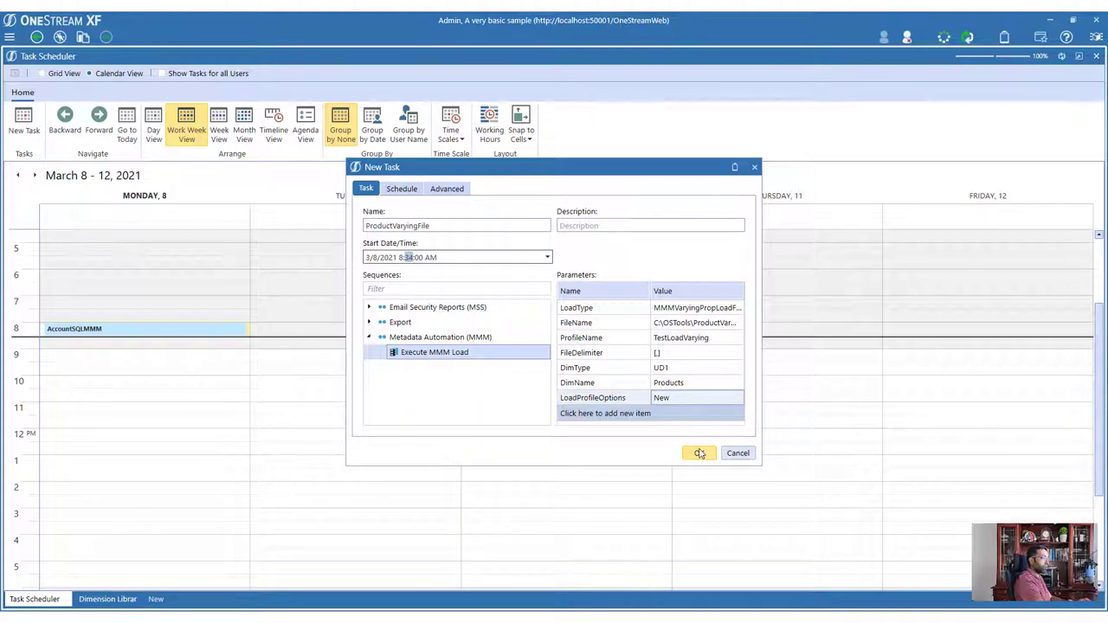
{"action": "left_click", "coordinate": [698, 453]}
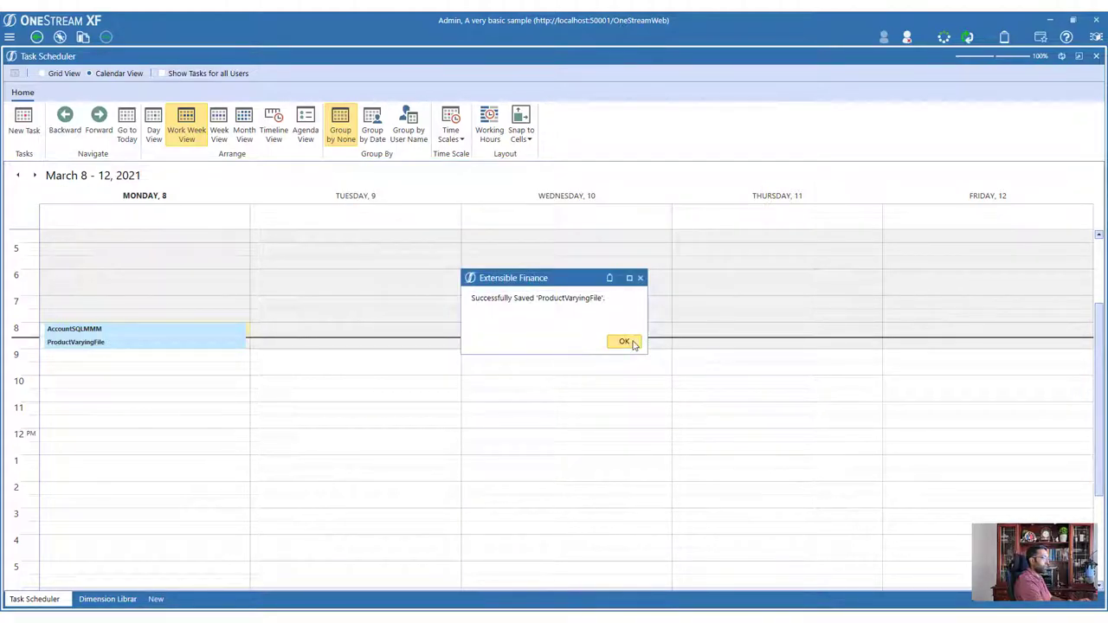
{"action": "left_click", "coordinate": [623, 341]}
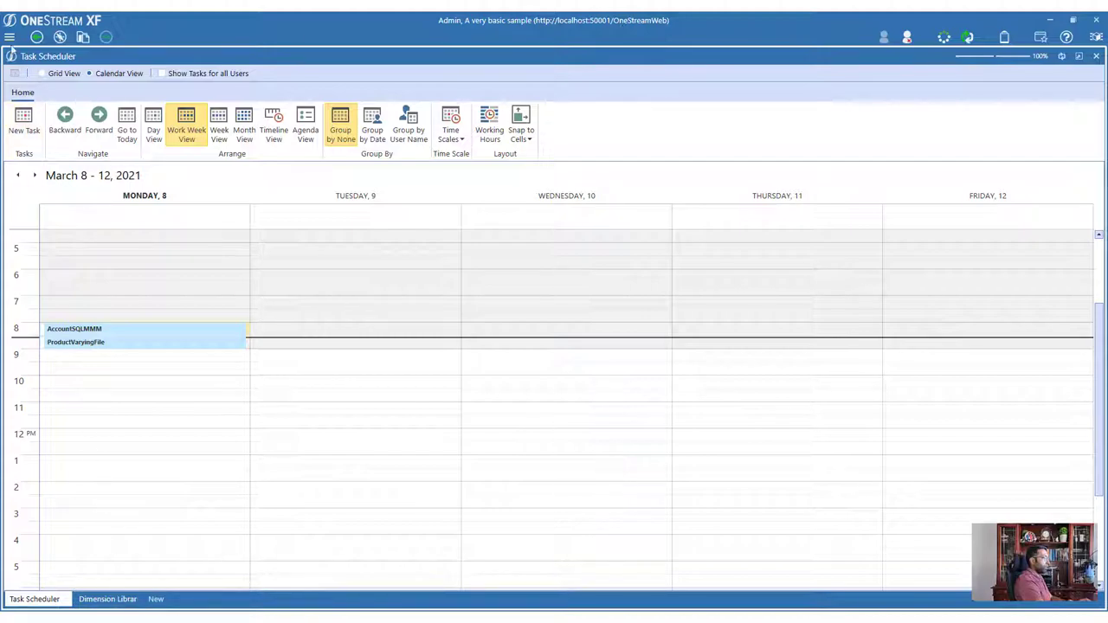
Reach the MindStream Metadata Manager dashboard from OnePlace and list its load profiles
{"action": "left_click", "coordinate": [107, 599]}
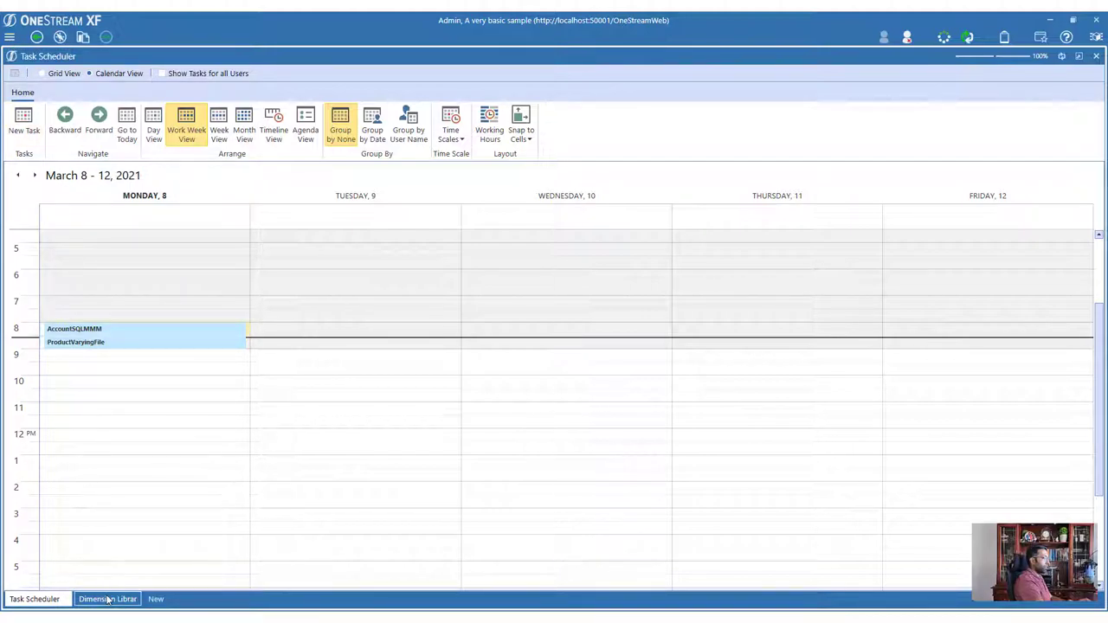
{"action": "left_click", "coordinate": [107, 598]}
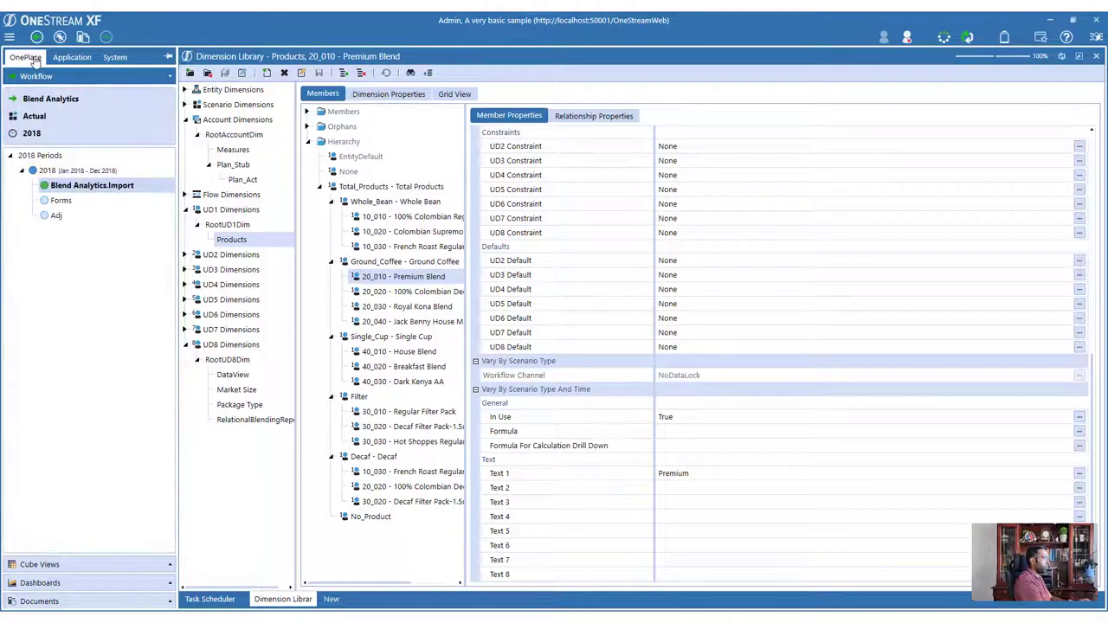
{"action": "left_click", "coordinate": [39, 112]}
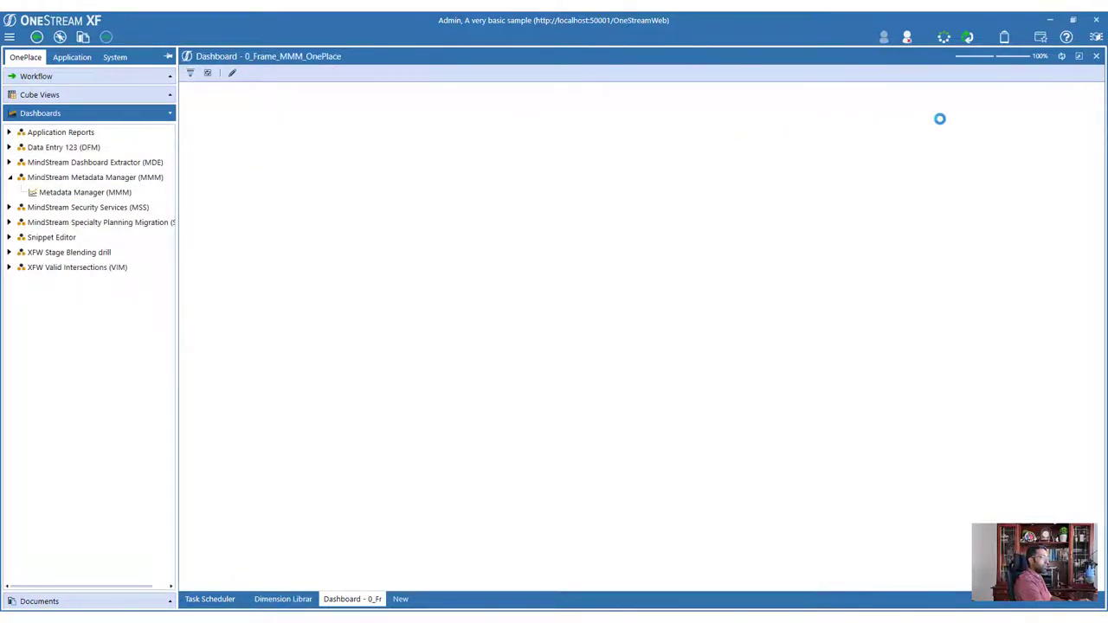
{"action": "left_click", "coordinate": [86, 192]}
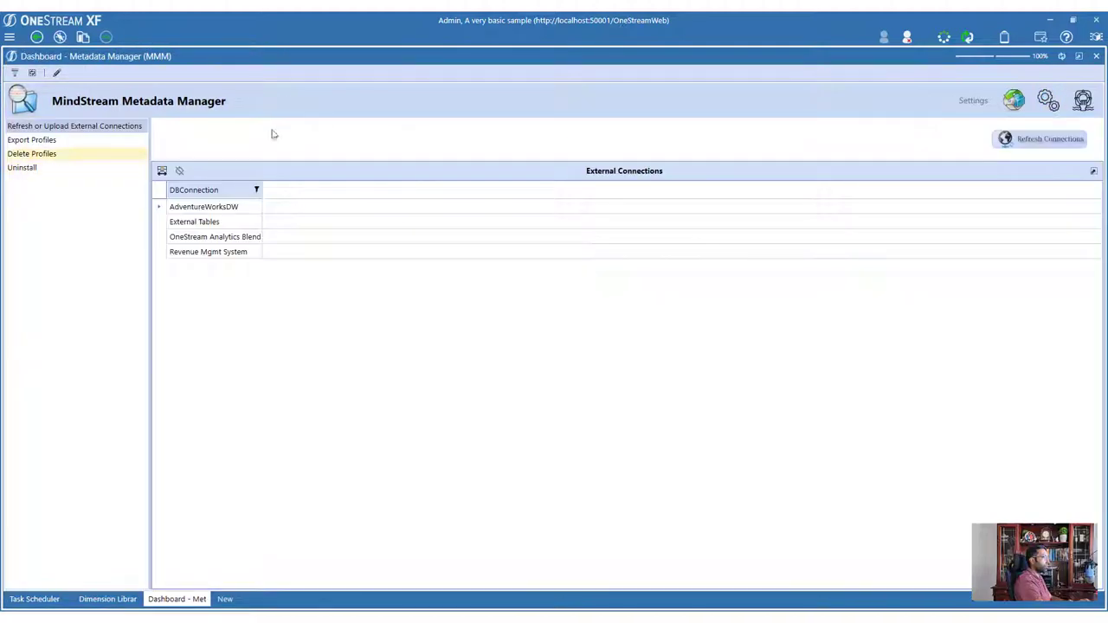
{"action": "left_click", "coordinate": [31, 140]}
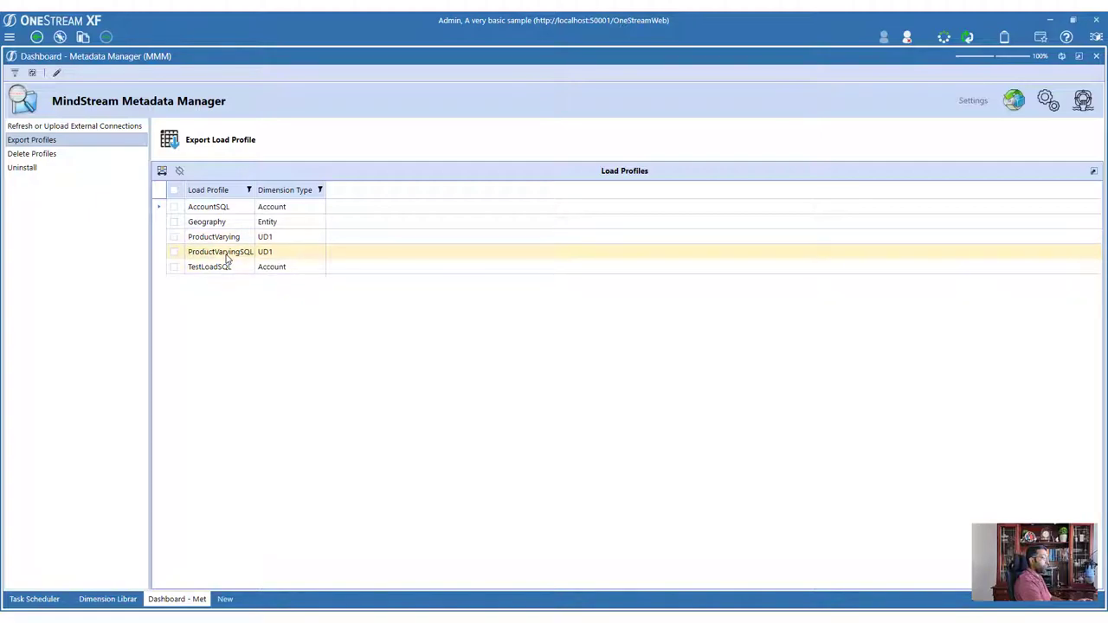
Check the ProductVaryingFile task in Task Scheduler and close it unchanged
{"action": "left_click", "coordinate": [29, 600]}
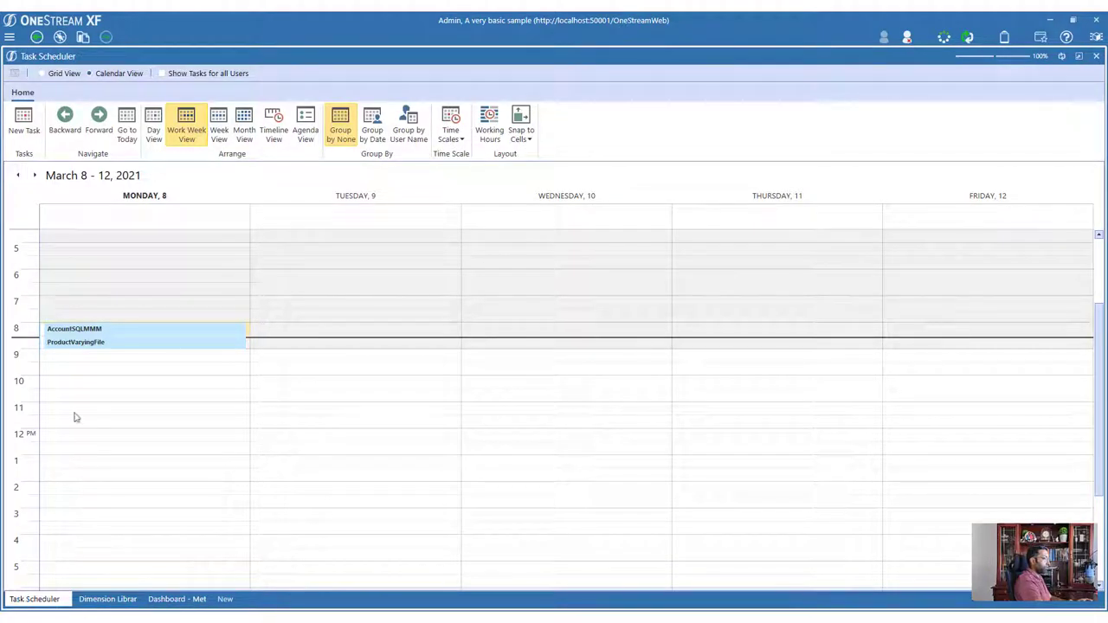
{"action": "left_click", "coordinate": [95, 360]}
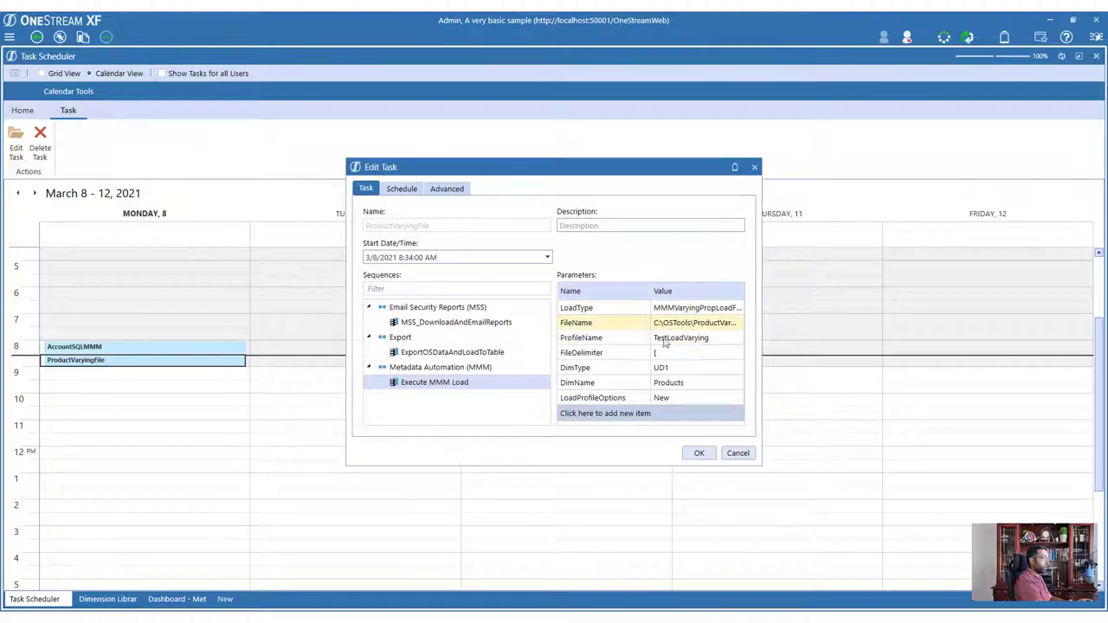
{"action": "mouse_move", "coordinate": [737, 453]}
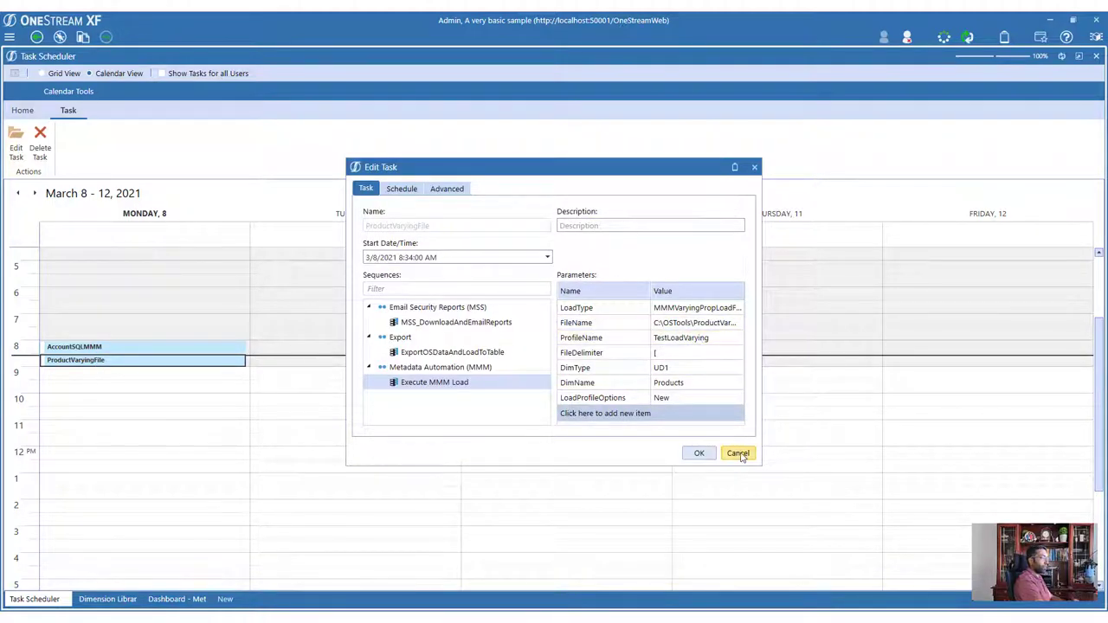
{"action": "left_click", "coordinate": [737, 452]}
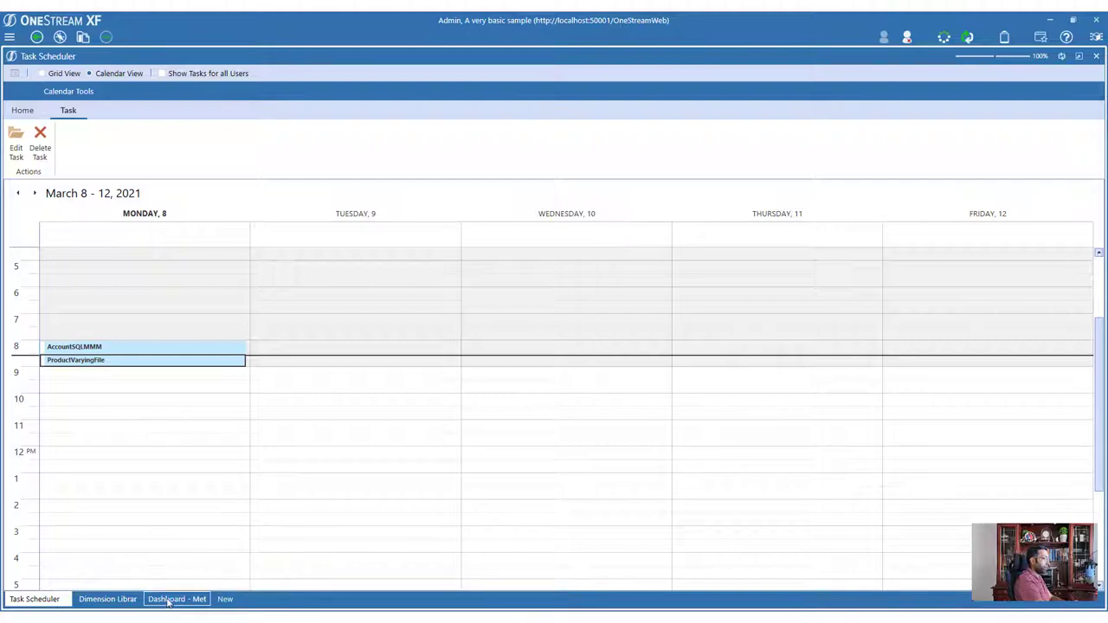
Return to Metadata Manager, glance at deletable profiles, then show the five load profiles
{"action": "left_click", "coordinate": [184, 599]}
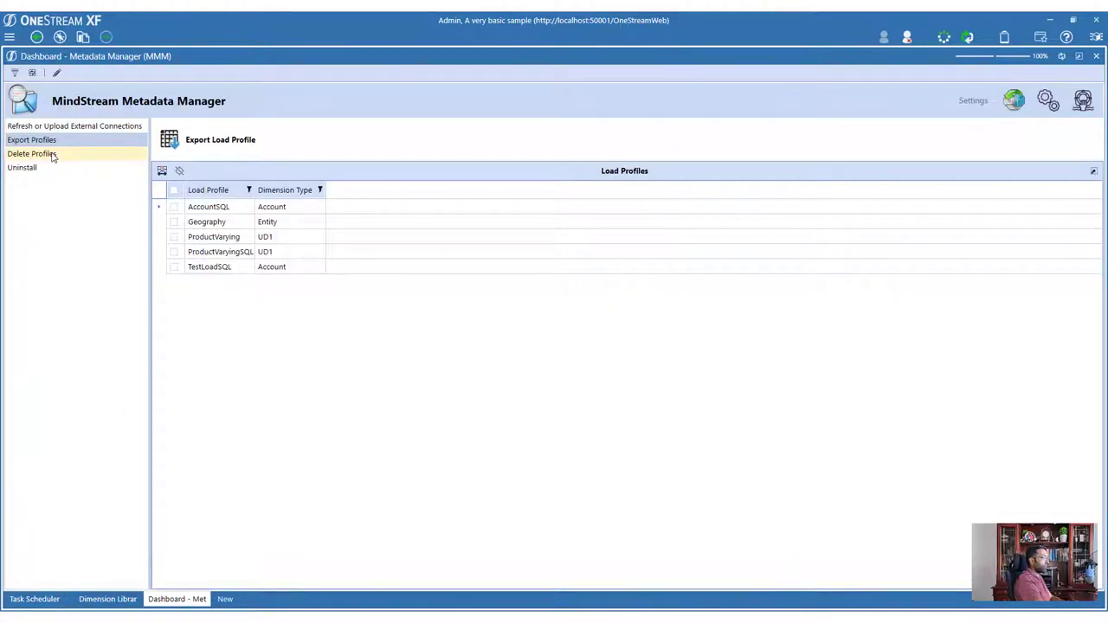
{"action": "left_click", "coordinate": [30, 154]}
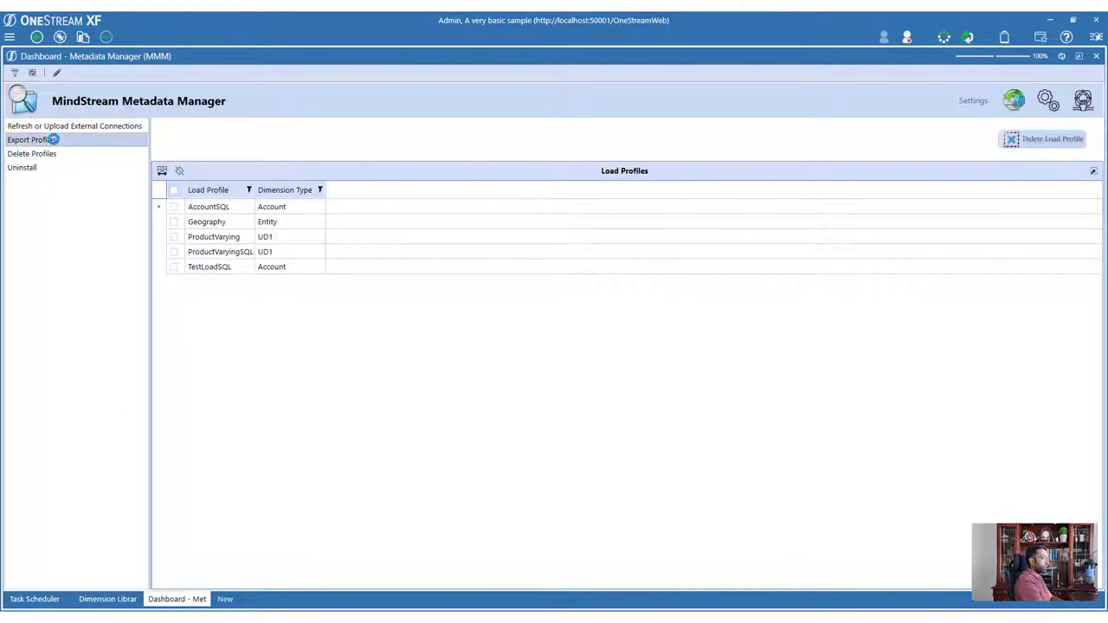
{"action": "left_click", "coordinate": [32, 139]}
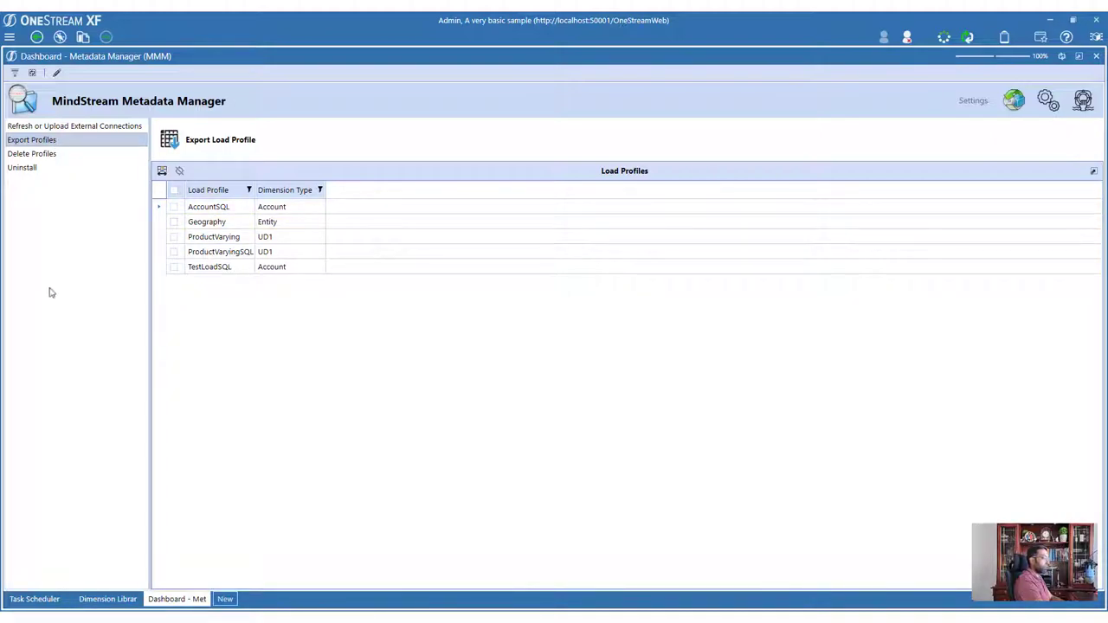
Review the ProductVaryingFile task and refresh Task Activity to confirm the MMM load completed
{"action": "left_click", "coordinate": [33, 599]}
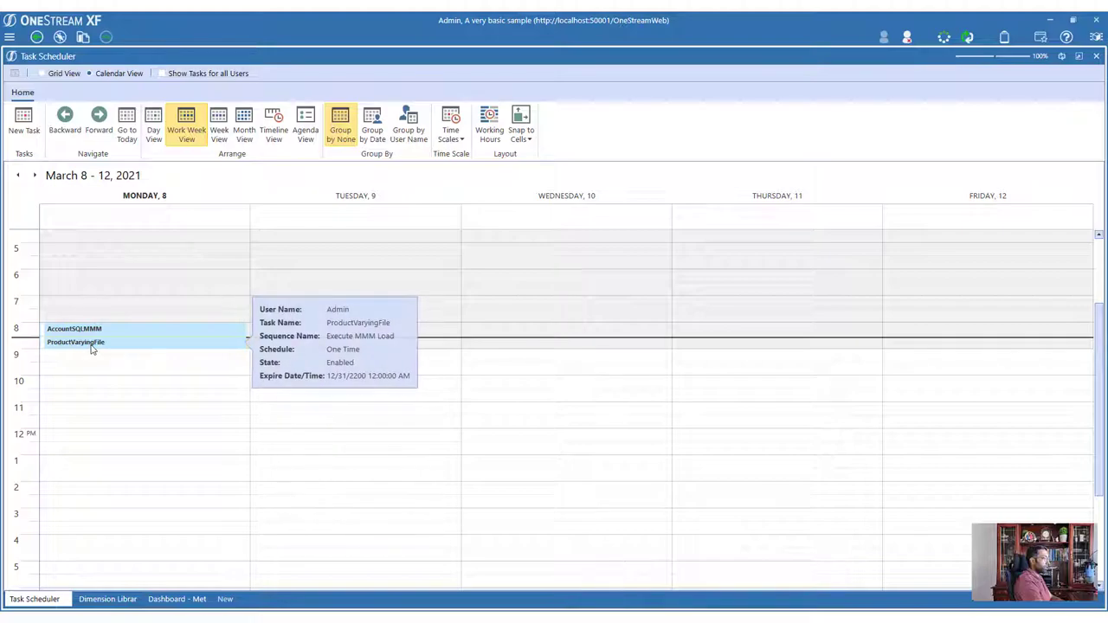
{"action": "double_click", "coordinate": [78, 340]}
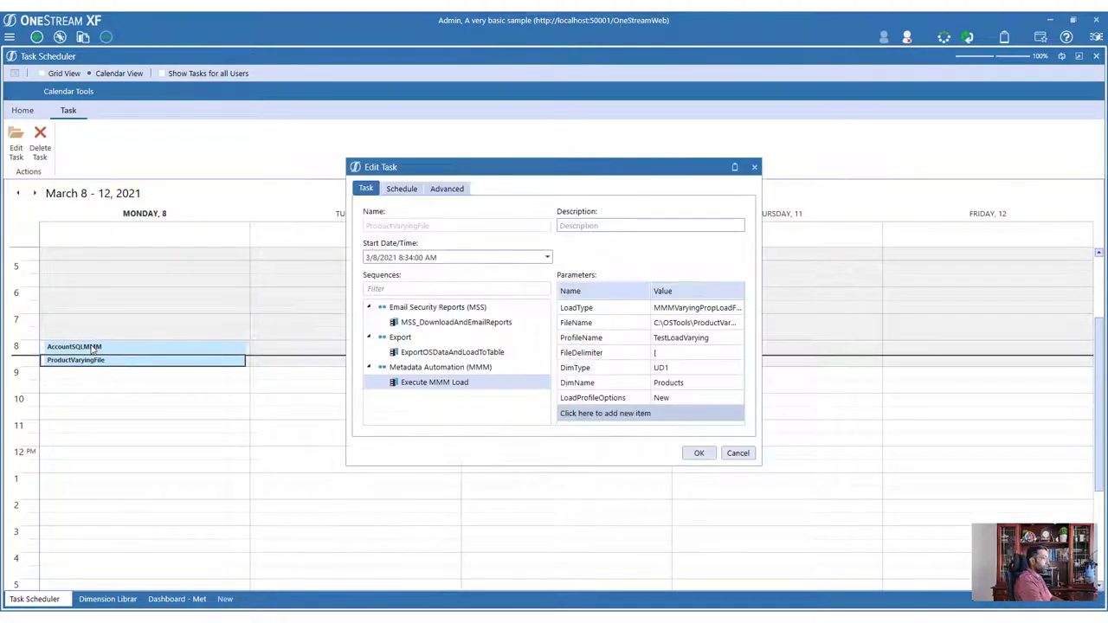
{"action": "left_click", "coordinate": [698, 453]}
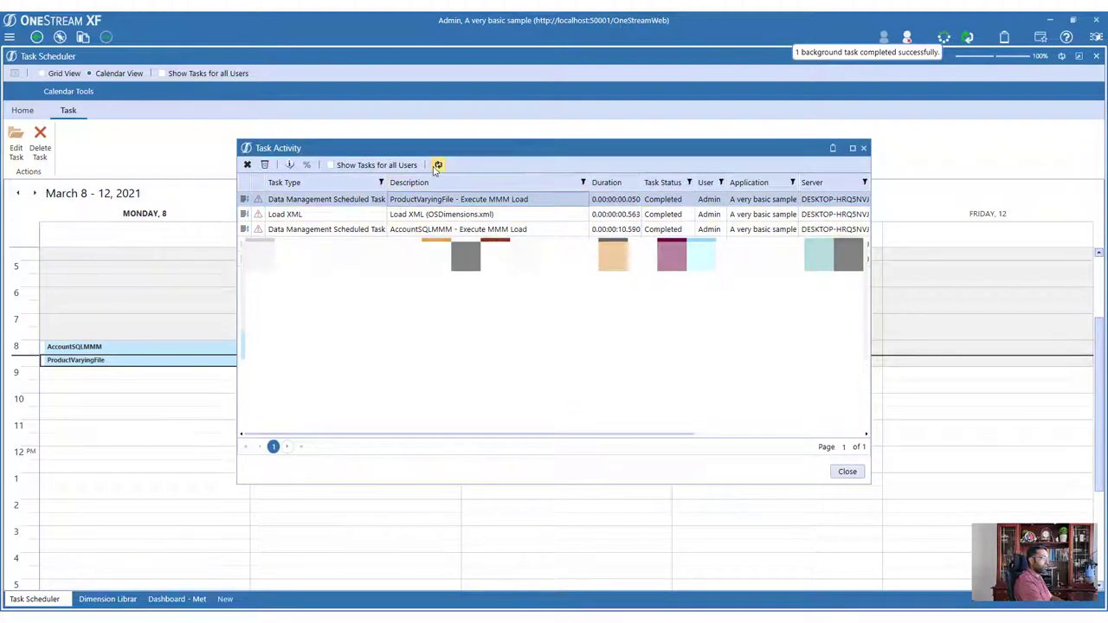
{"action": "left_click", "coordinate": [846, 471]}
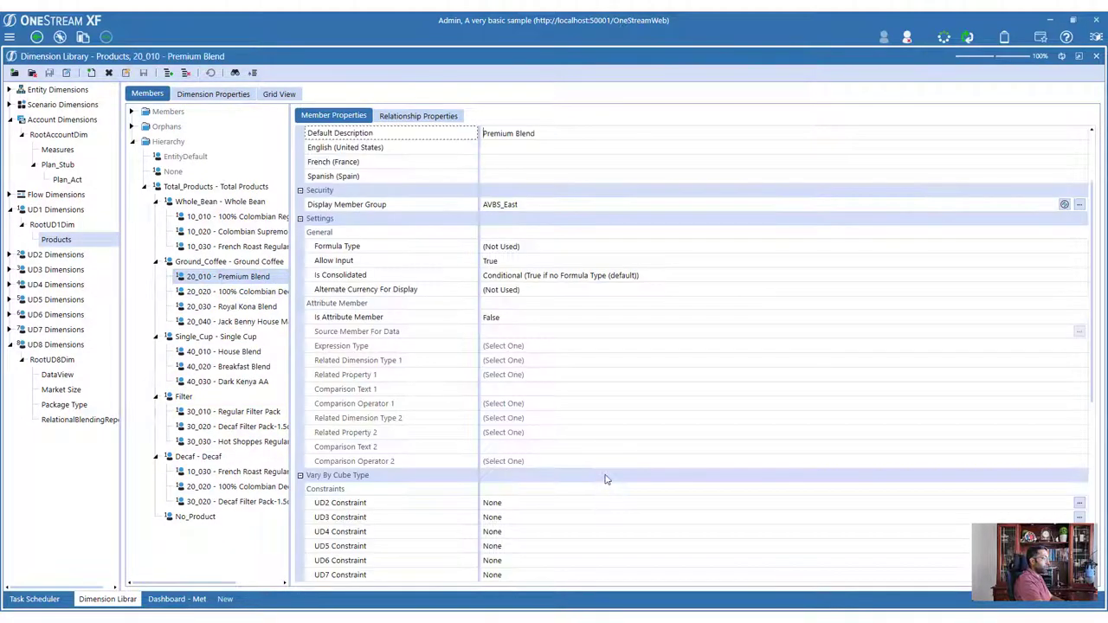
{"action": "scroll", "scroll_direction": "down", "scroll_amount": 3}
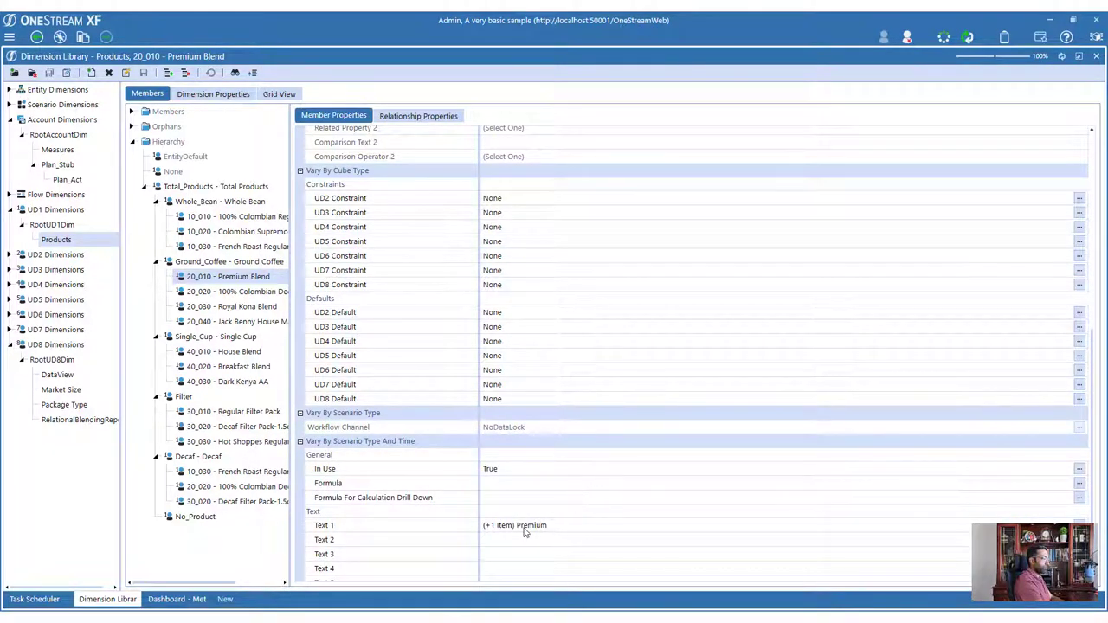